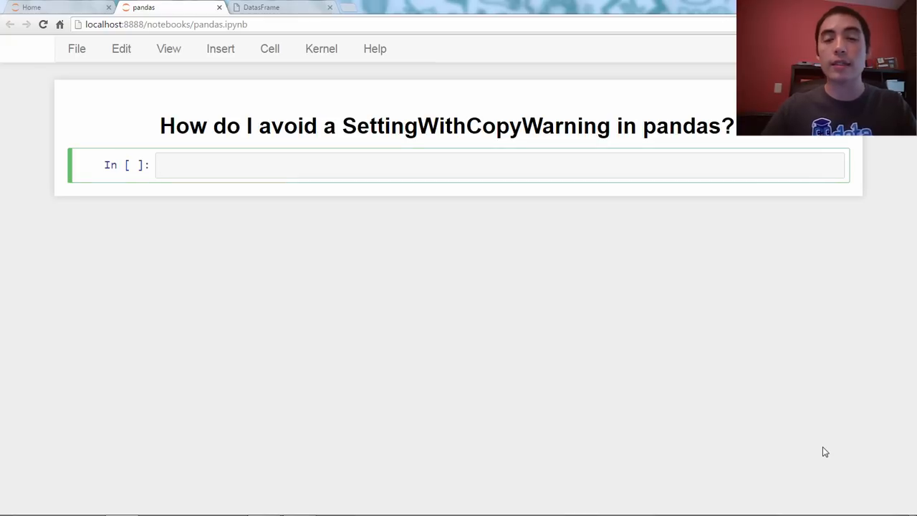
text(impo)
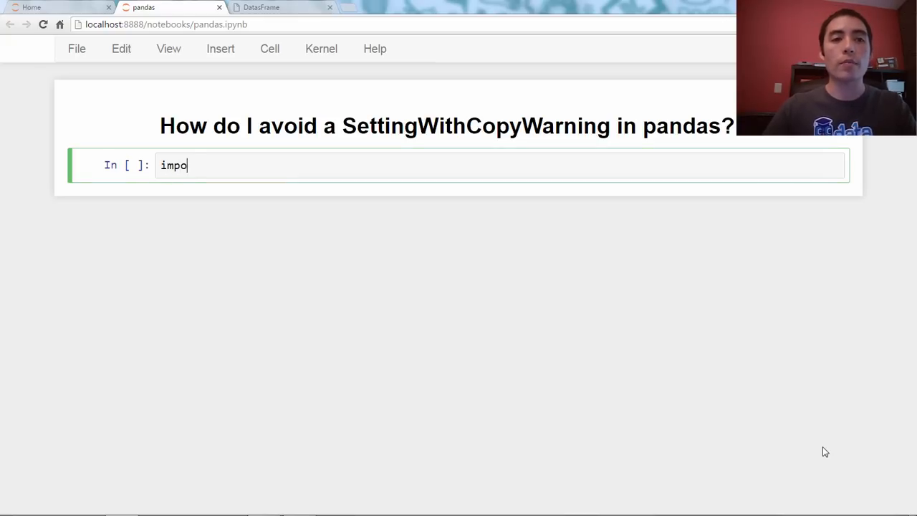
text(rt pandas as pd)
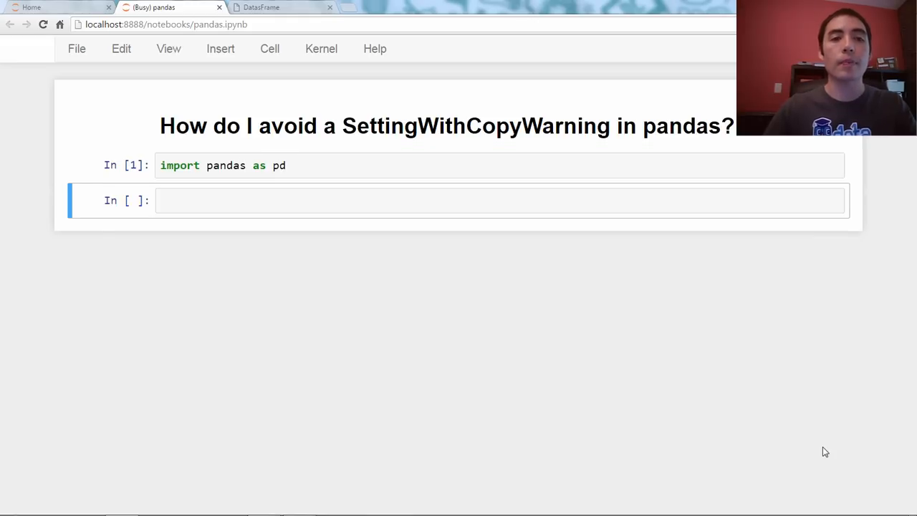
text(movie)
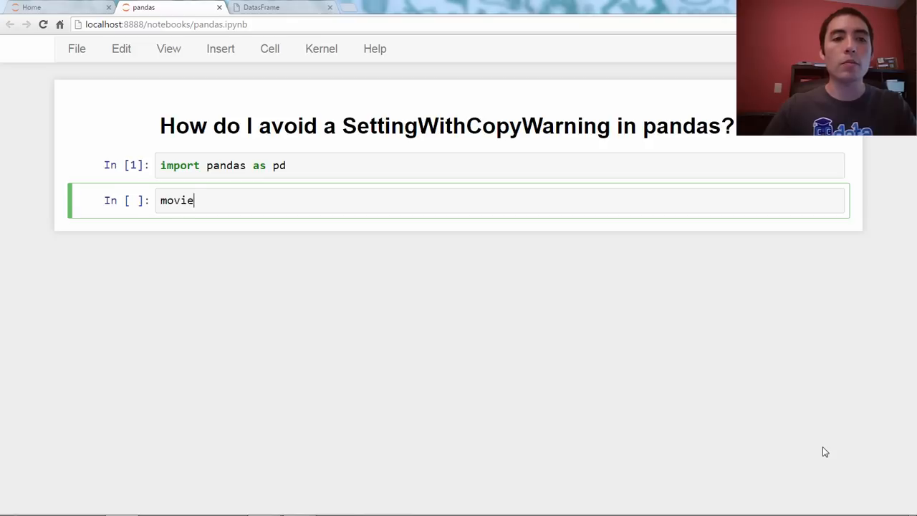
text(s = pd.read_csv('http:)
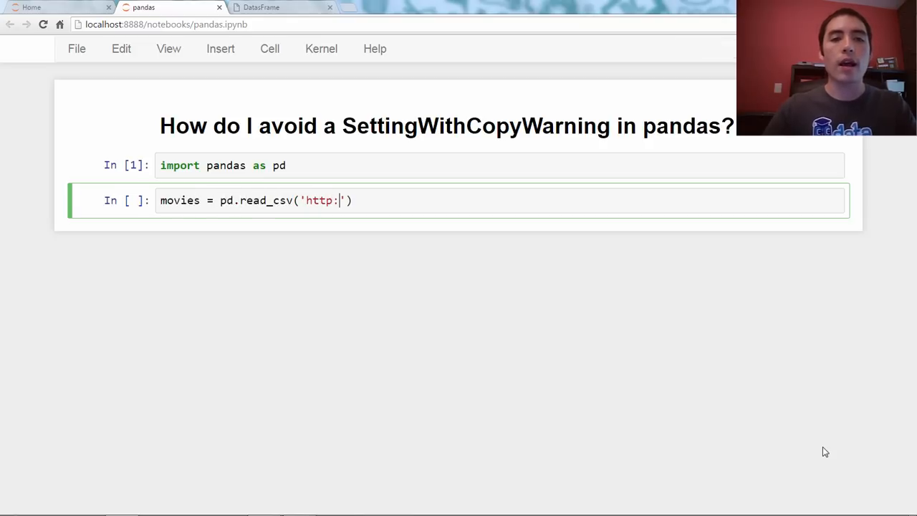
text(//bit.ly)
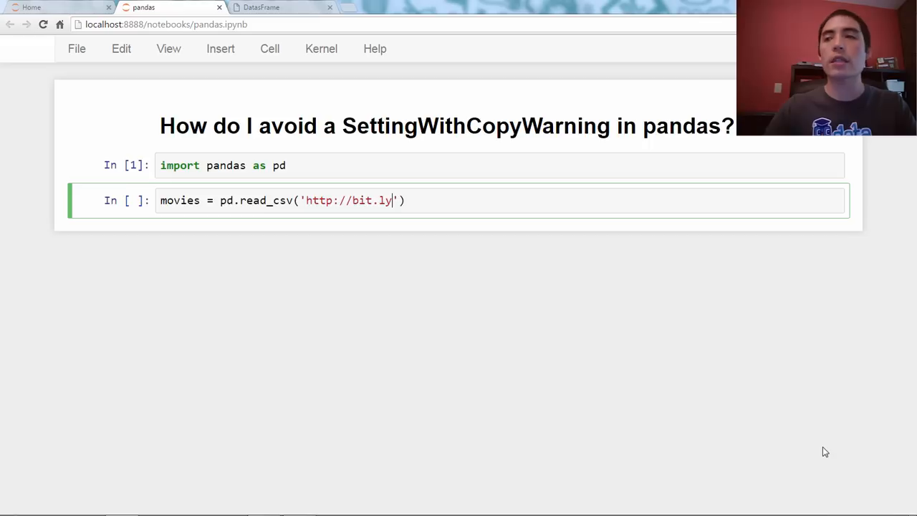
text(/imdbratings)
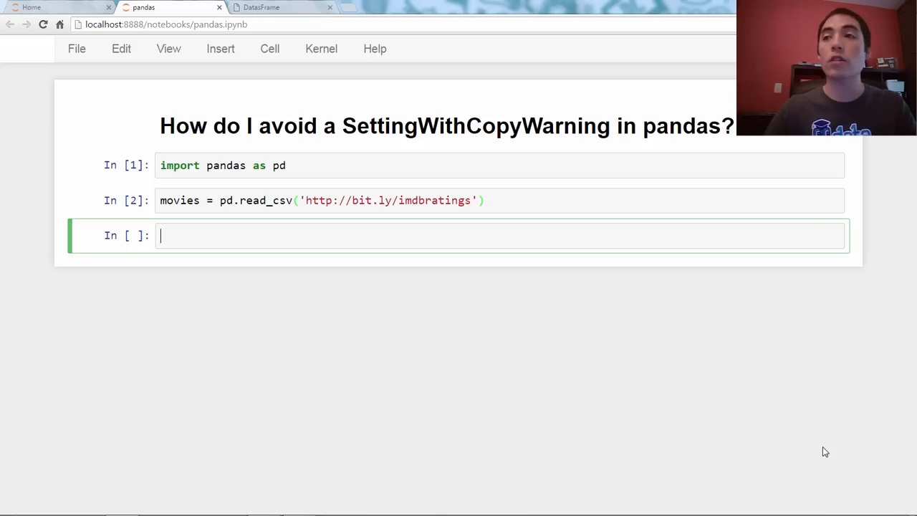
text(movies.head()
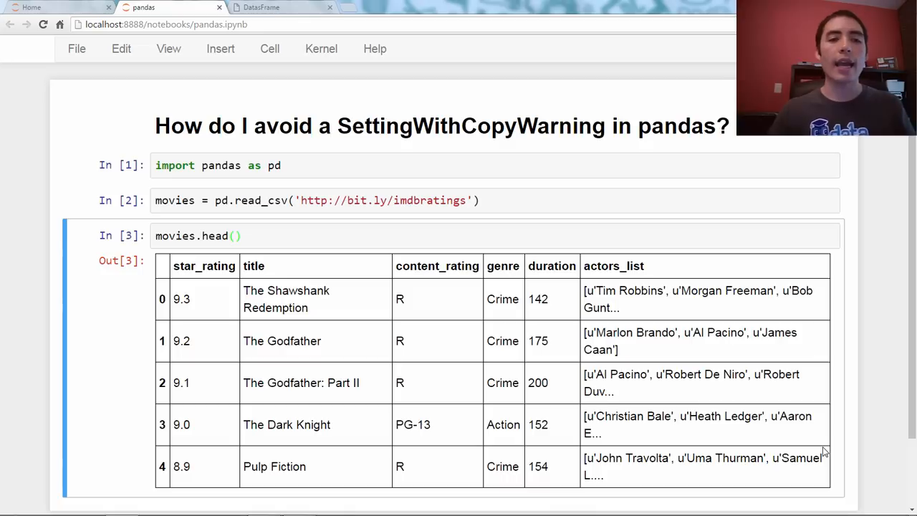
scroll(down, 3)
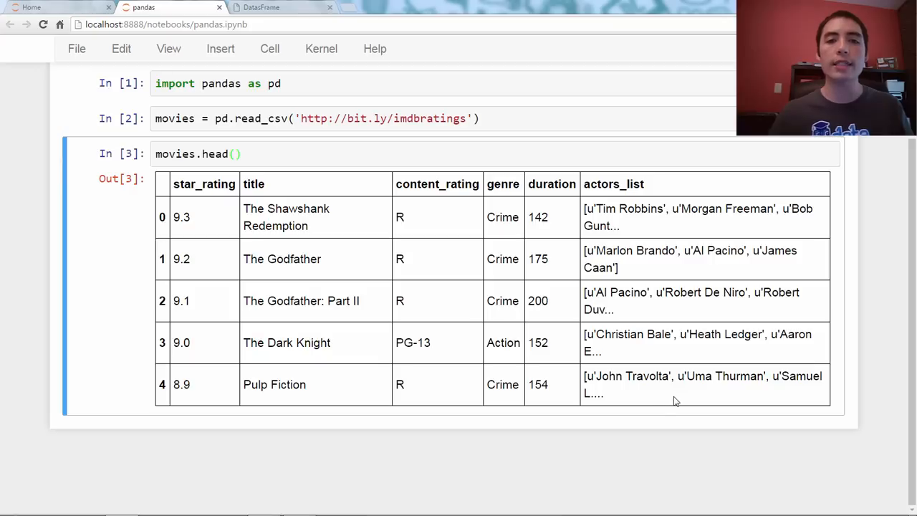
mouse_move(427, 328)
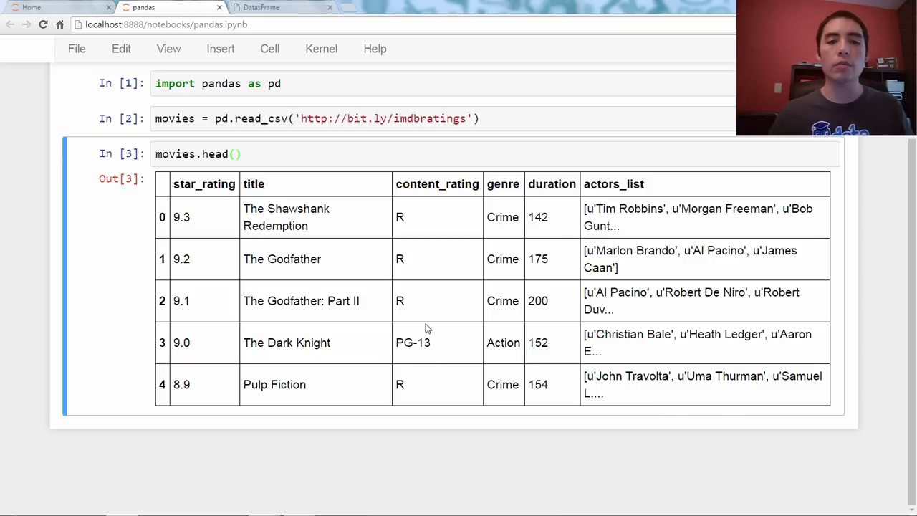
mouse_move(432, 372)
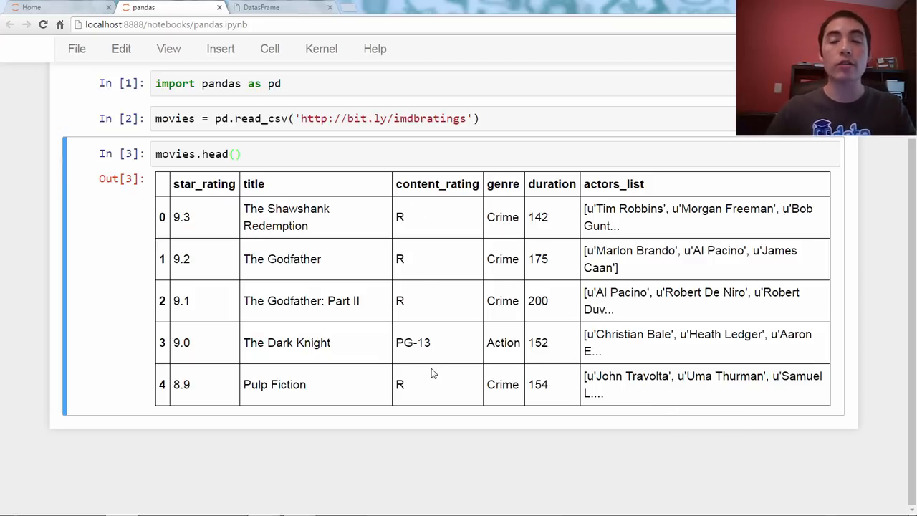
Count missing values with movies.content_rating.isnull().sum(), returning 3
text(movis)
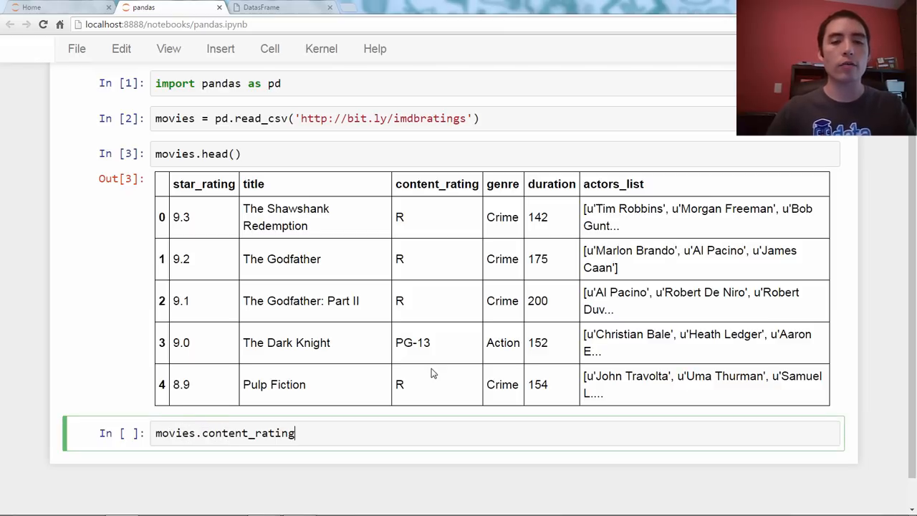
text(.)
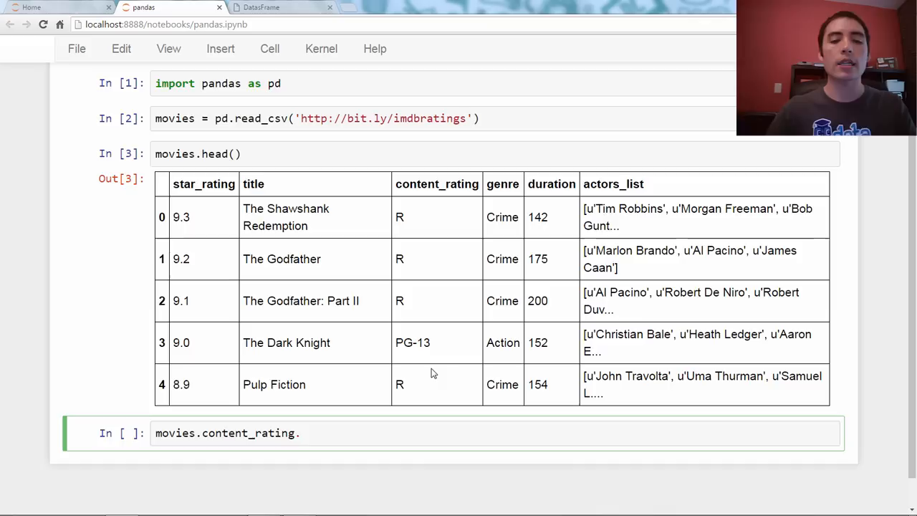
text(isnull().sum()
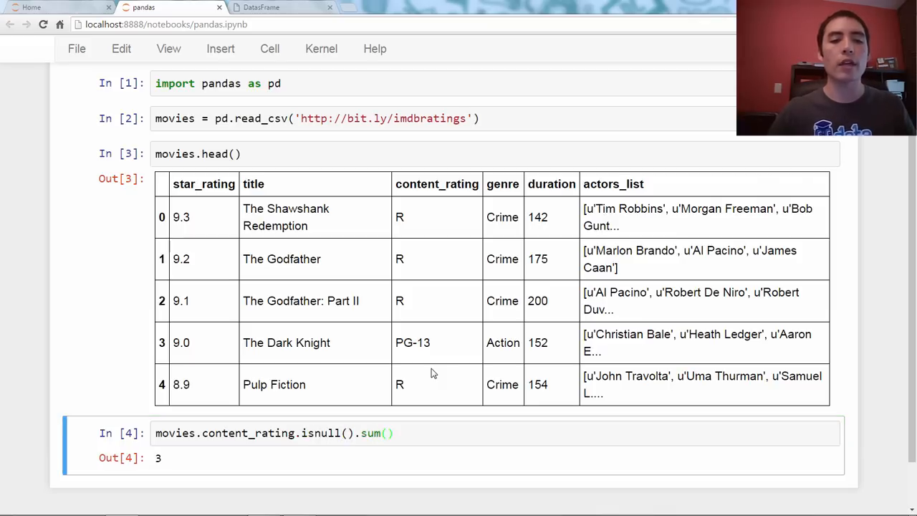
mouse_move(438, 367)
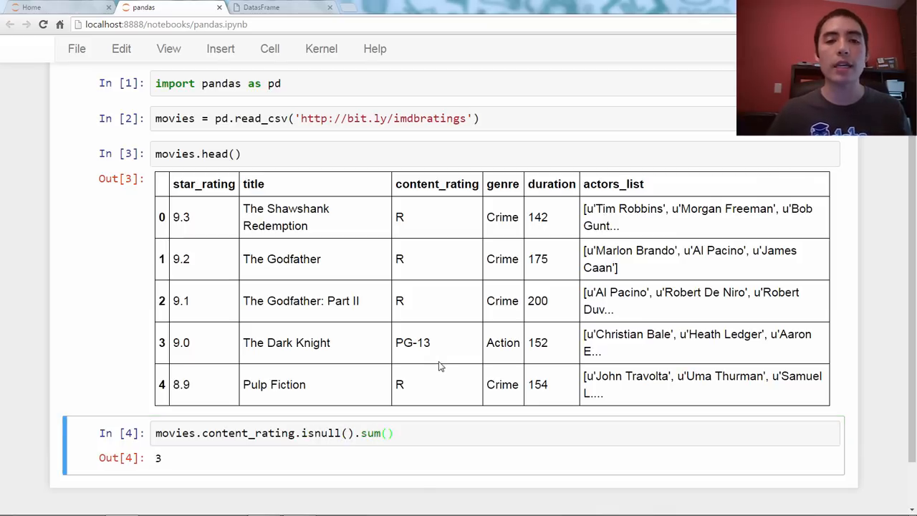
scroll(down, 3)
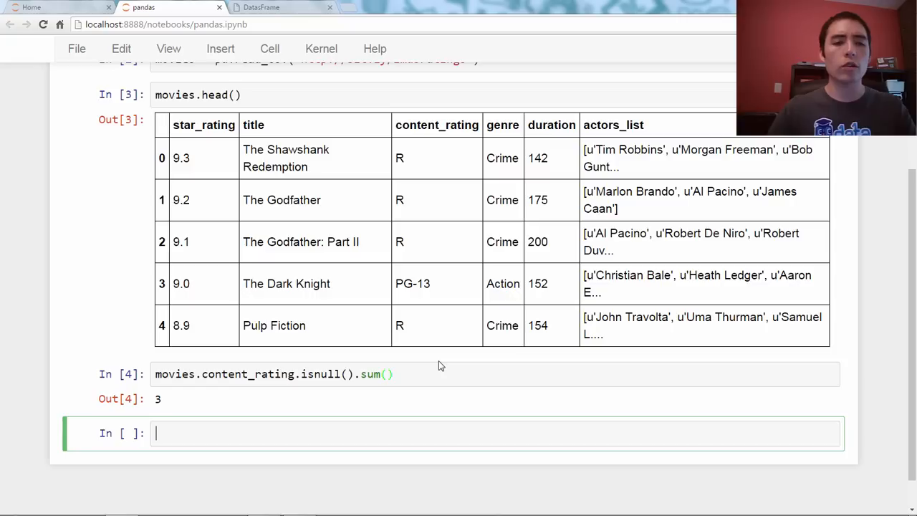
Filter movies[movies.content_rating.isnull()] to list the three movies with NaN ratings
text(movies)
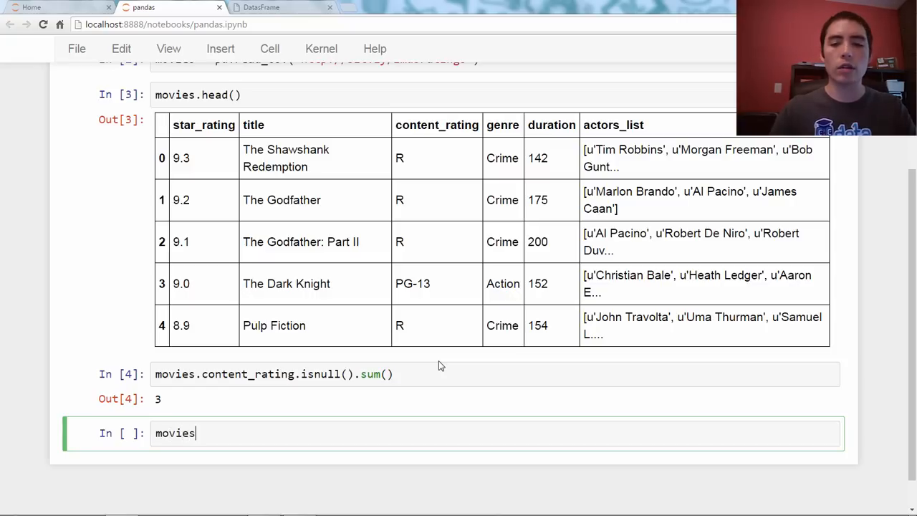
text([movies)
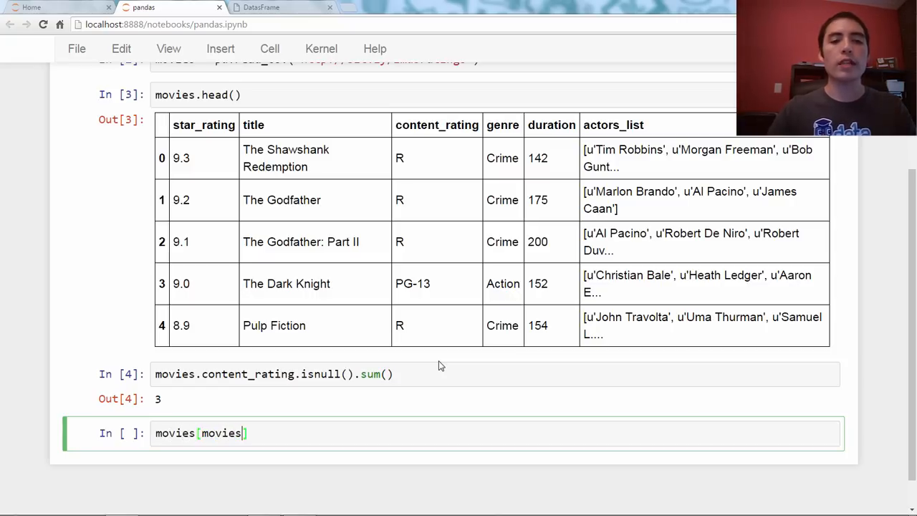
text(.conte)
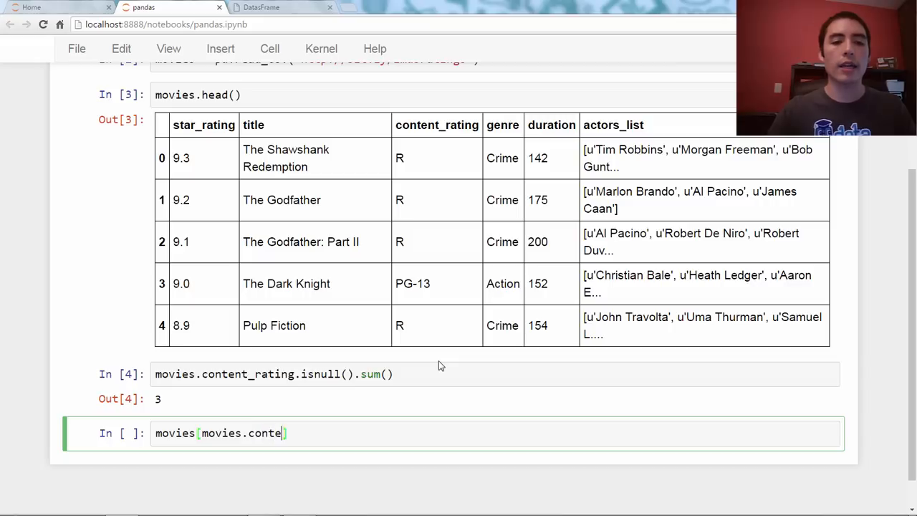
text(nt_rating.isnu)
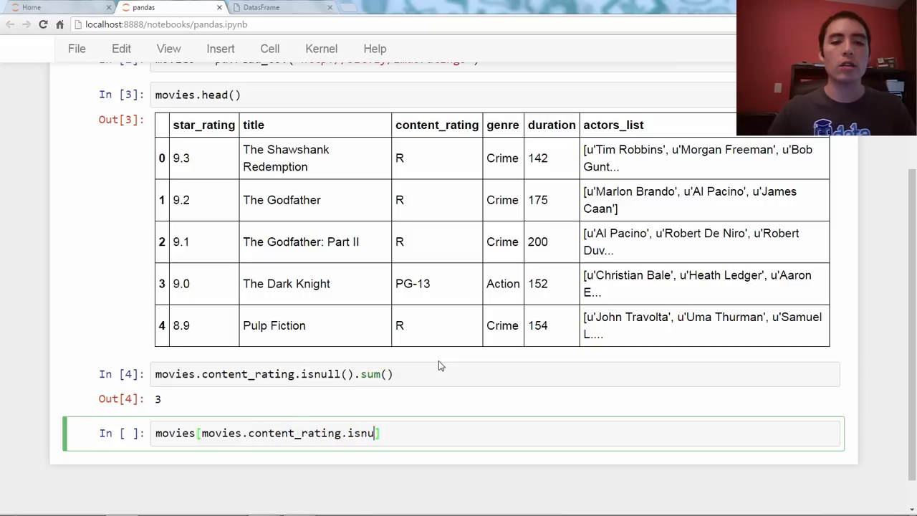
text(ll())
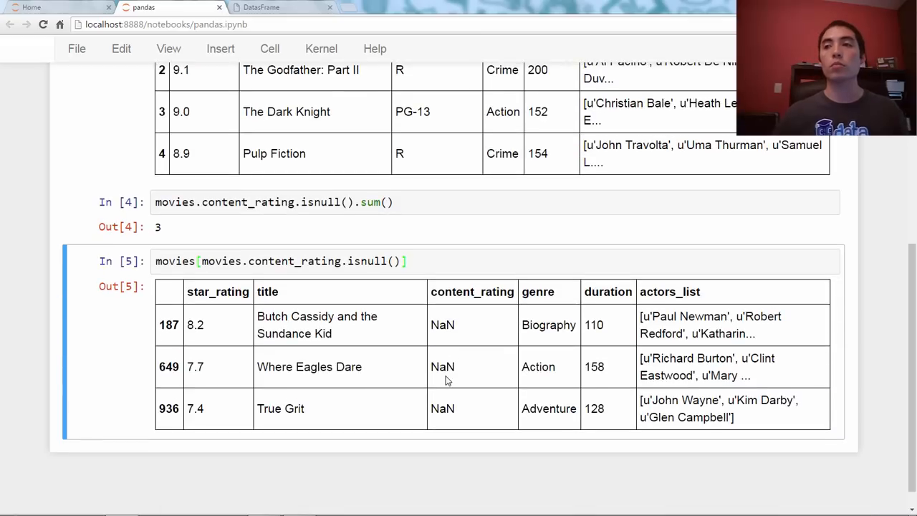
mouse_move(435, 322)
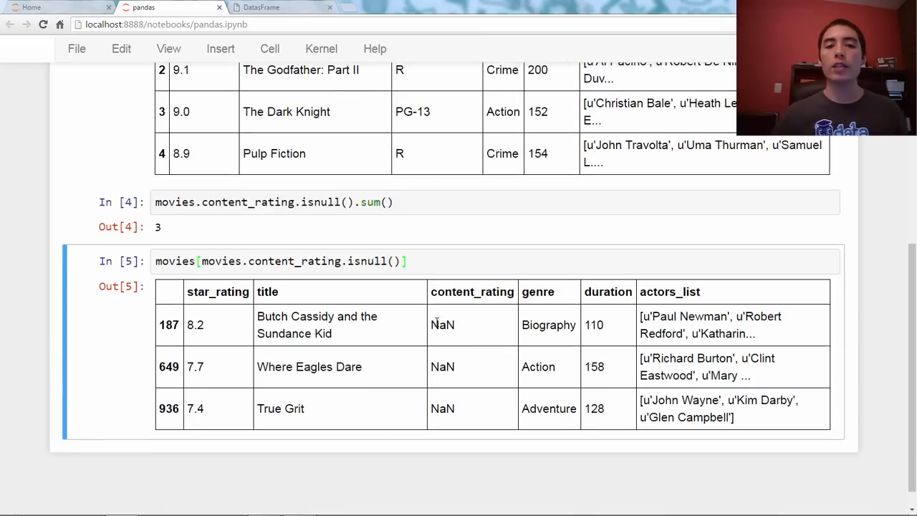
mouse_move(449, 318)
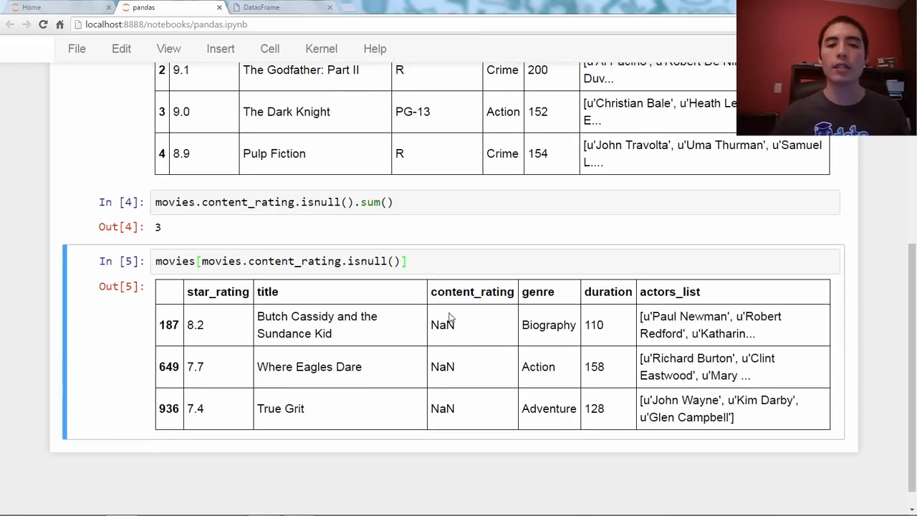
mouse_move(462, 398)
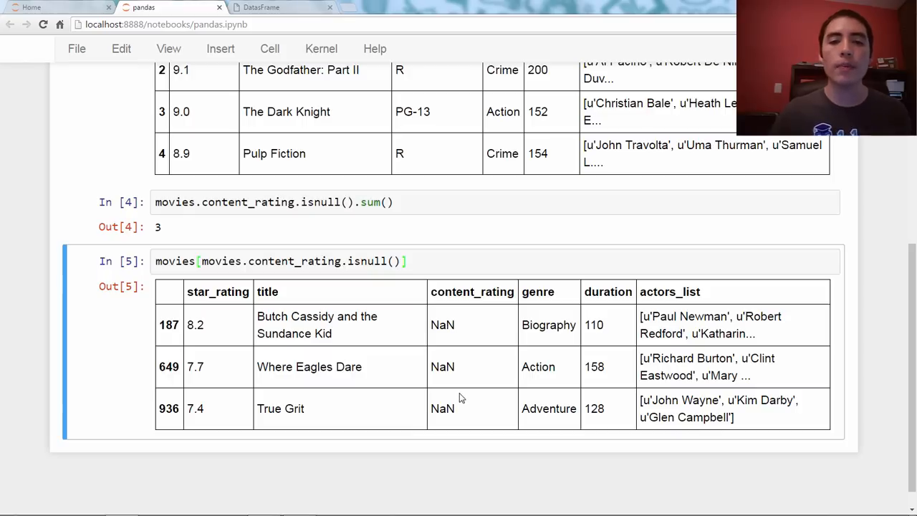
scroll(down, 3)
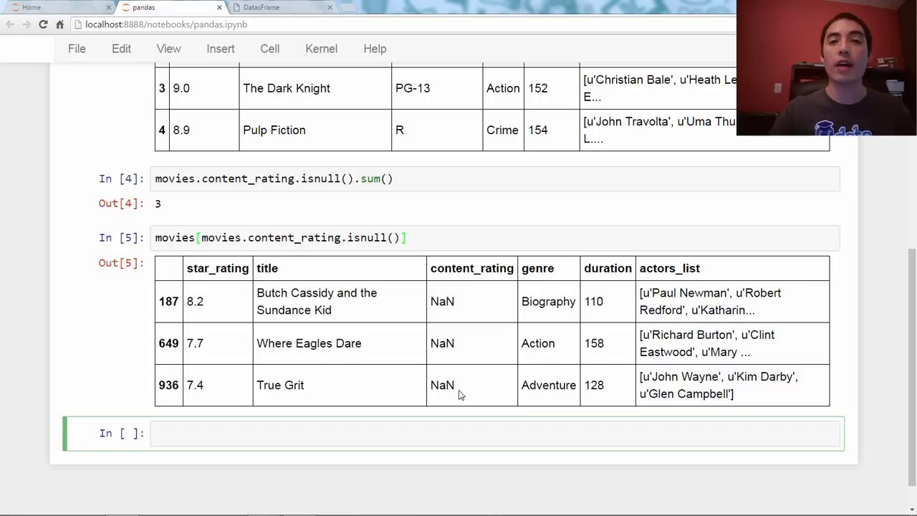
text(movies.c)
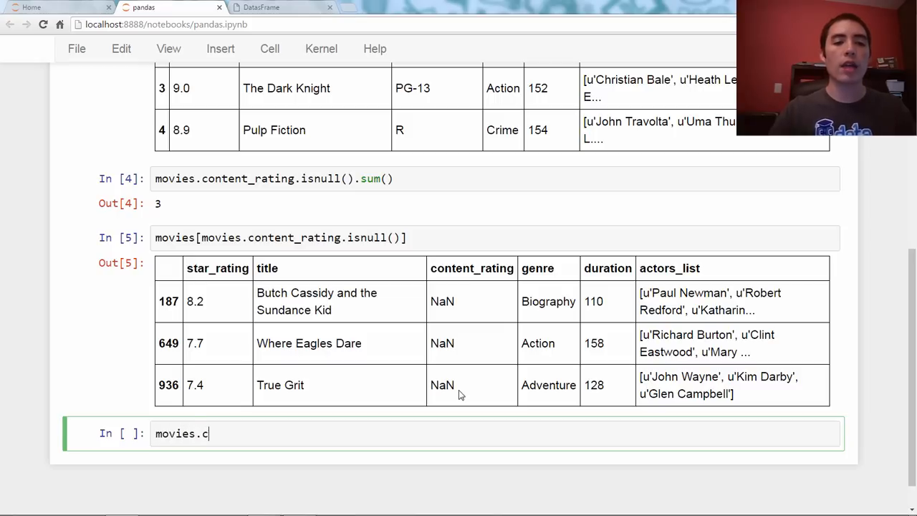
text(ontent_rating.)
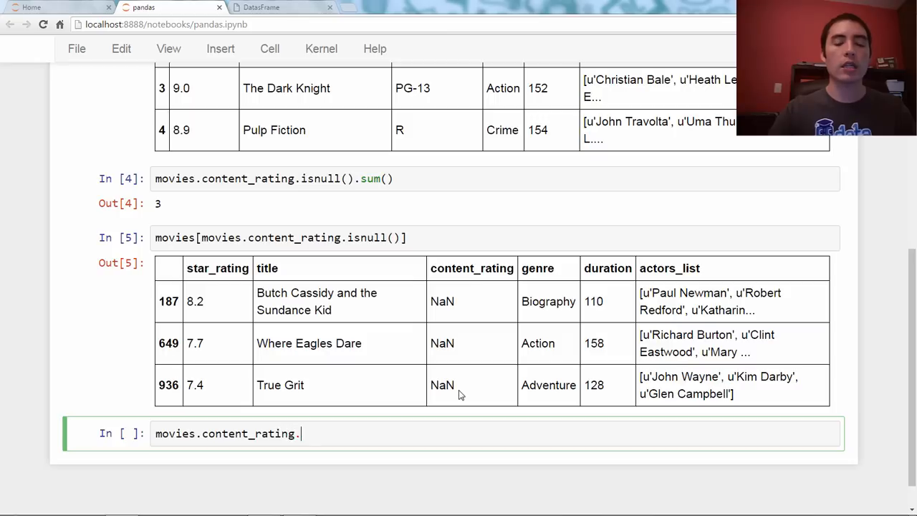
text(value_counts()
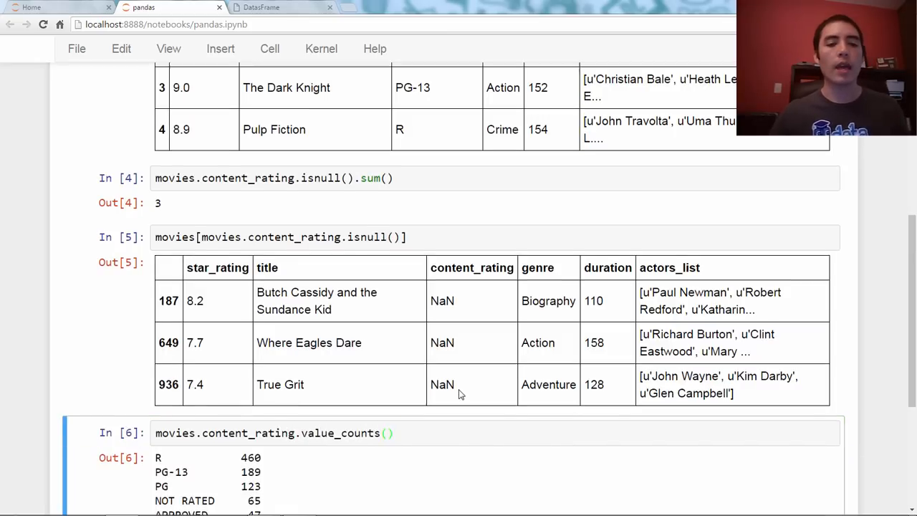
scroll(down, 3)
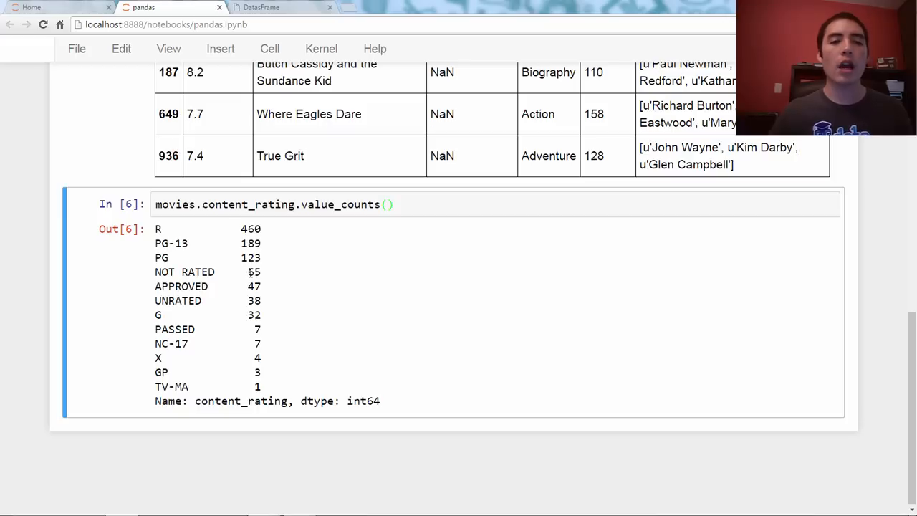
double_click(254, 272)
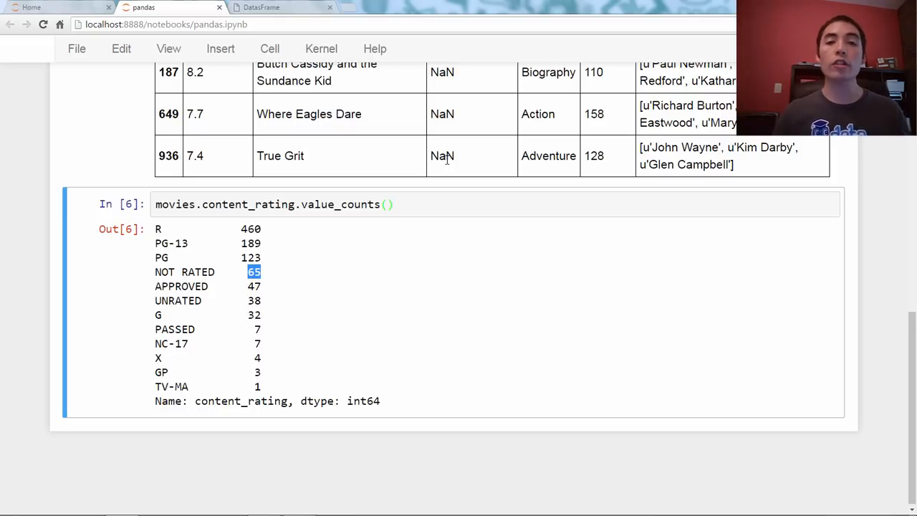
mouse_move(394, 163)
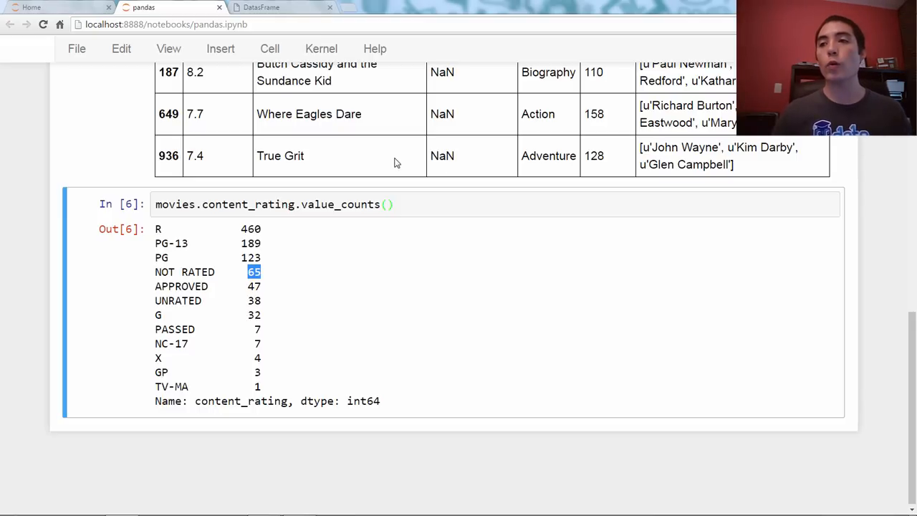
scroll(down, 3)
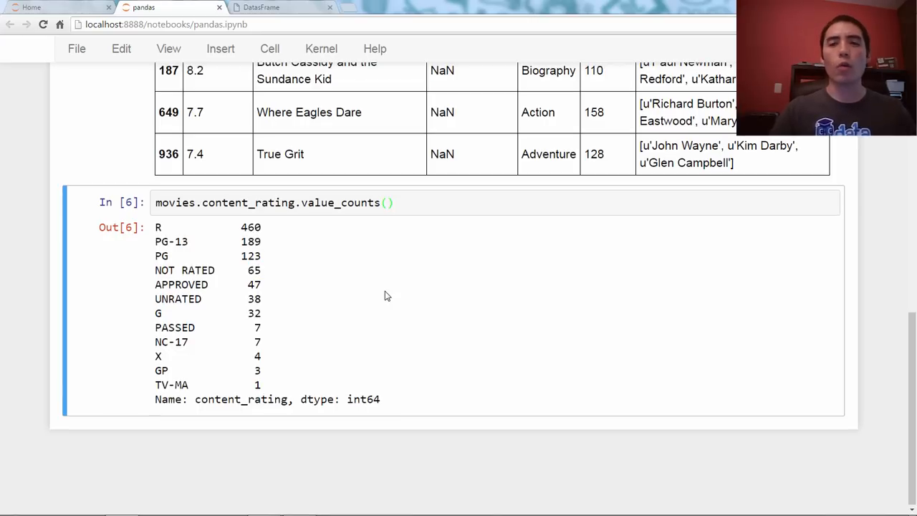
Filter the rows with movies[movies.content_rating=='NOT RATED']
text(movie)
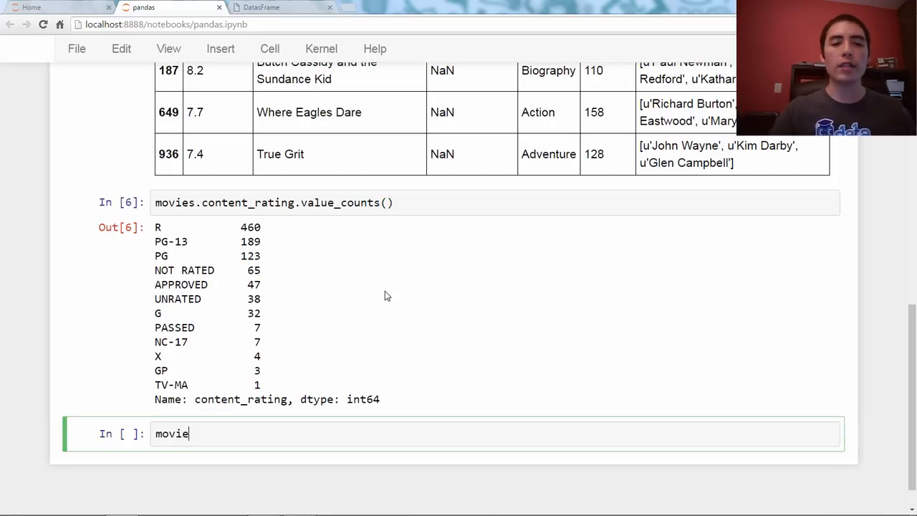
text(s)
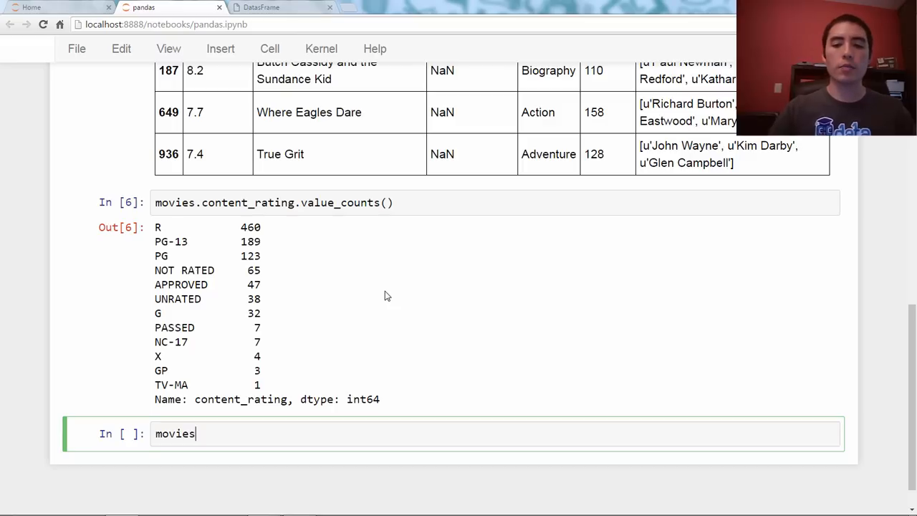
text([movies.content_rating==)
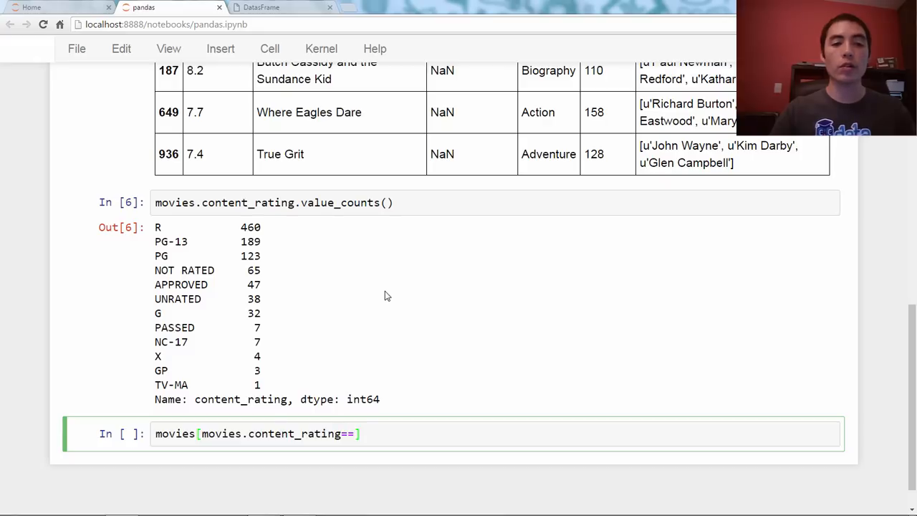
text('NOT RATED')
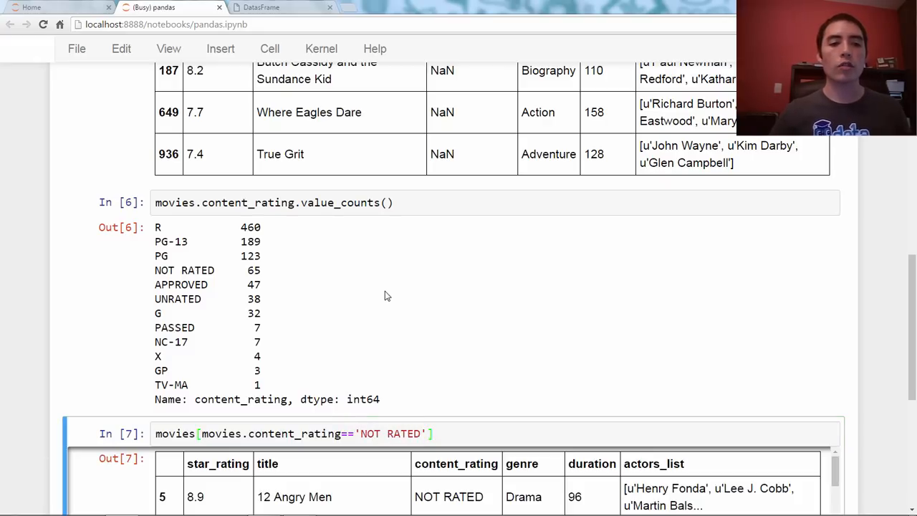
scroll(down, 3)
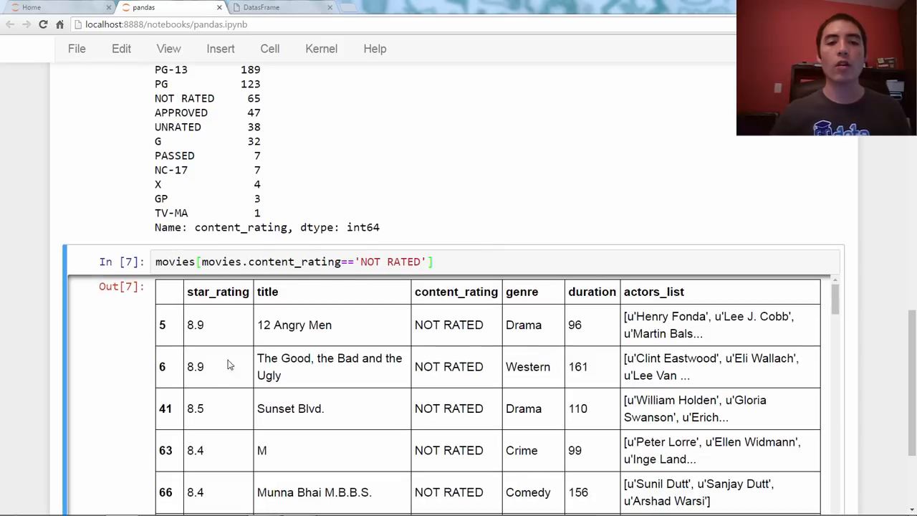
mouse_move(460, 394)
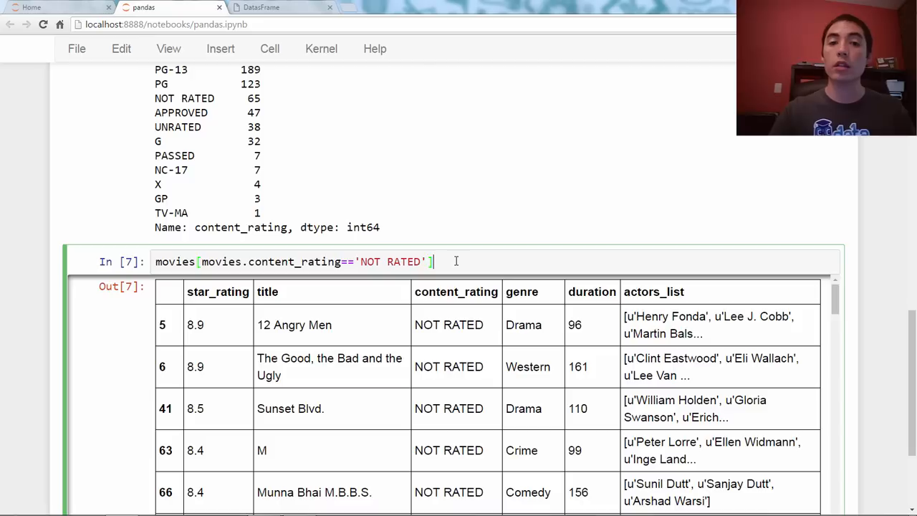
Narrow that result to just its content_rating column, listing NOT RATED per row
text(.con)
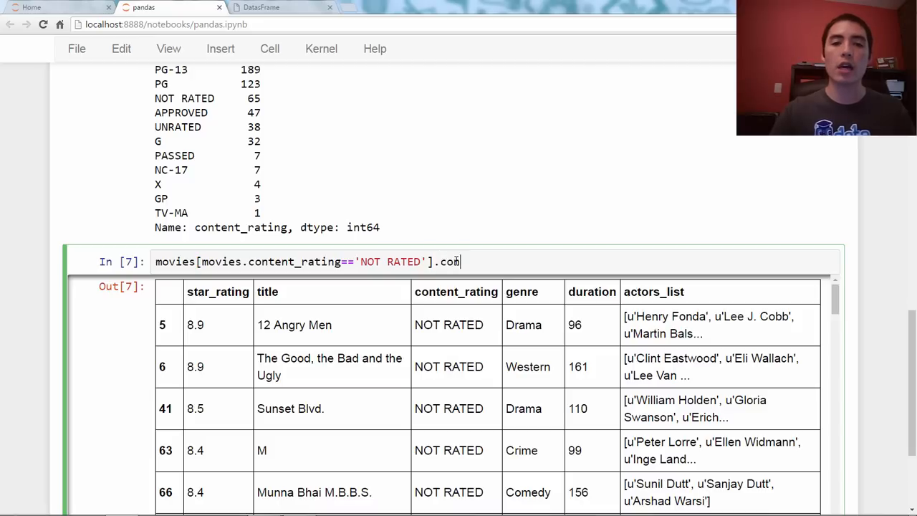
text(ntent_rating)
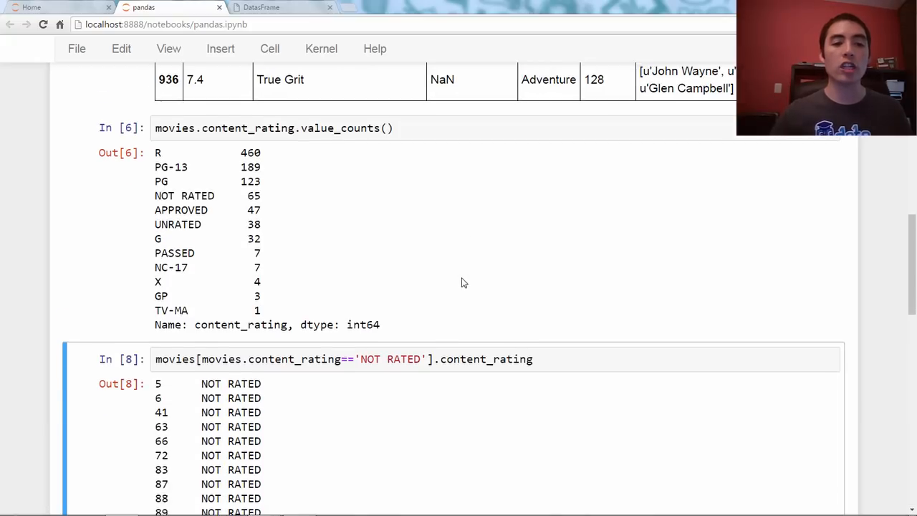
scroll(down, 3)
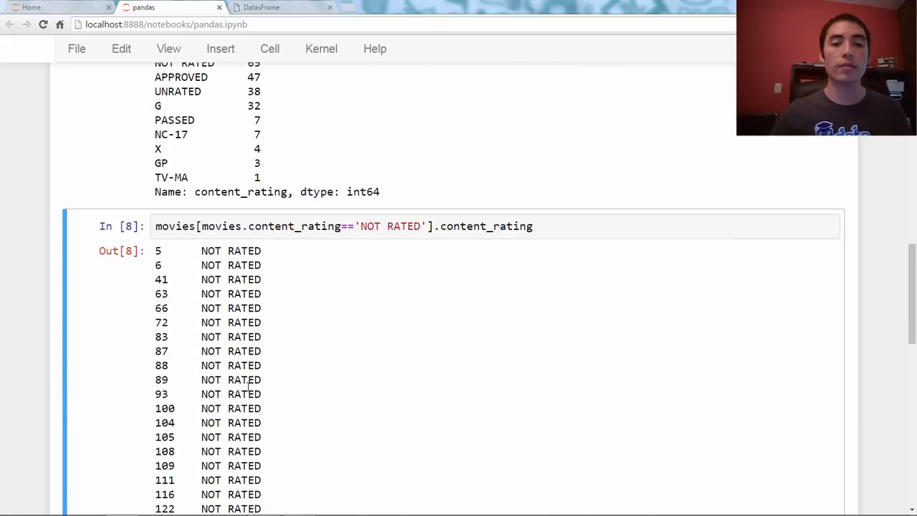
mouse_move(540, 300)
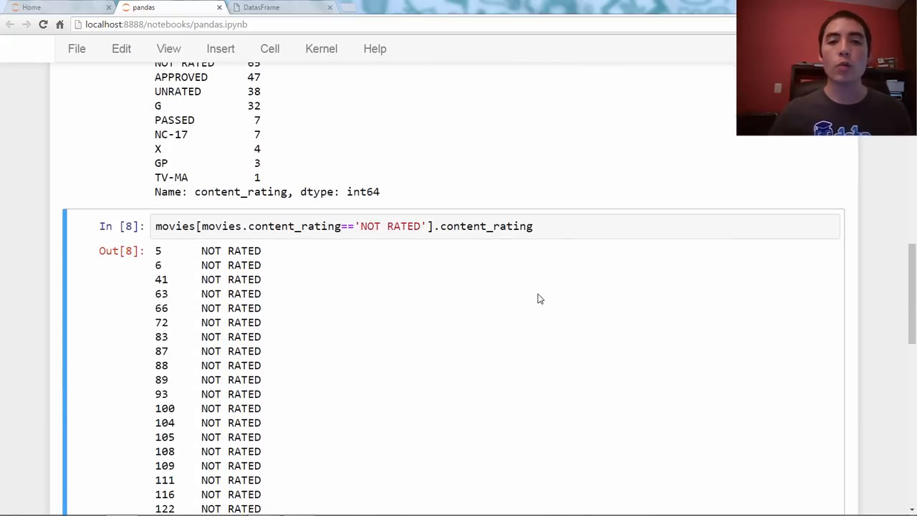
mouse_move(530, 299)
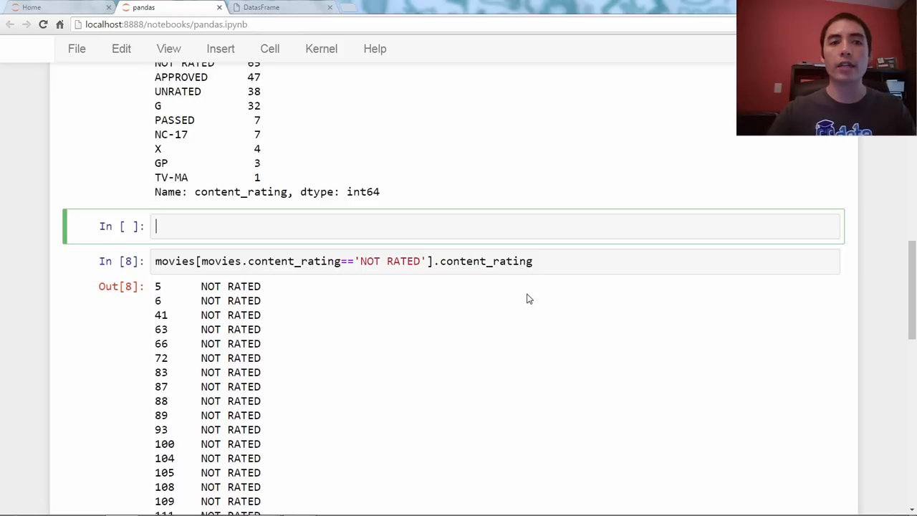
Import numpy as np and assign np.nan to the NOT RATED filter, raising SettingWithCopyWarning
text(import nu)
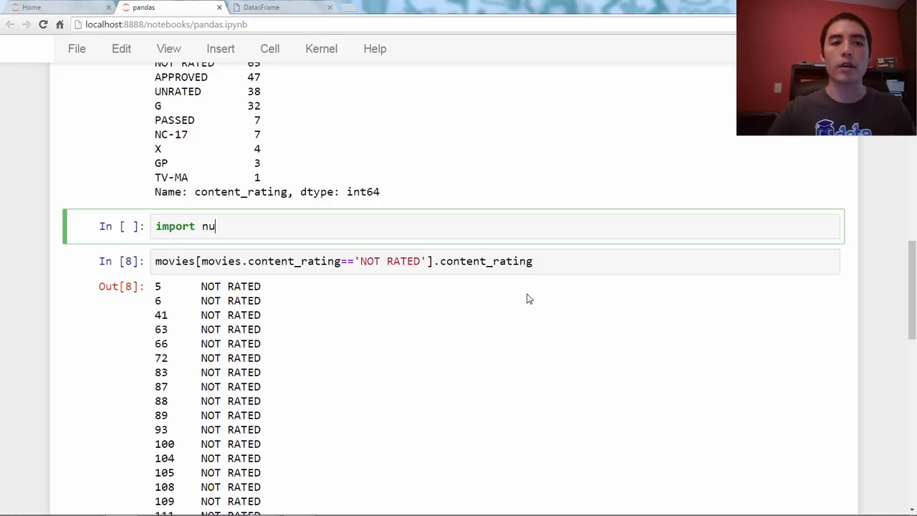
text(mpy as np)
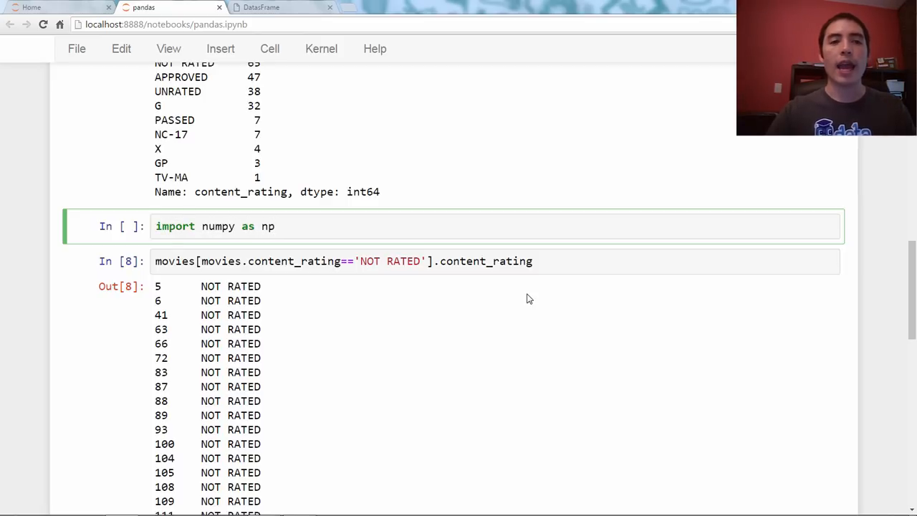
click(494, 226)
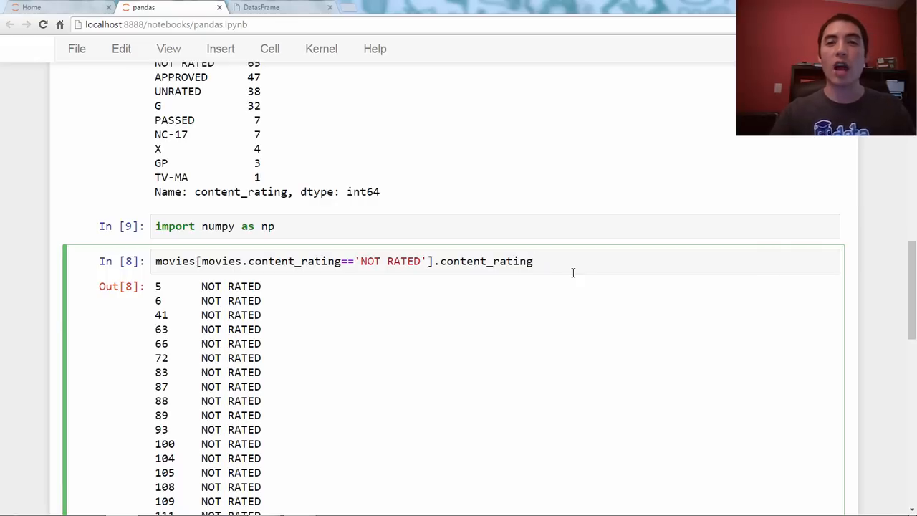
text(=)
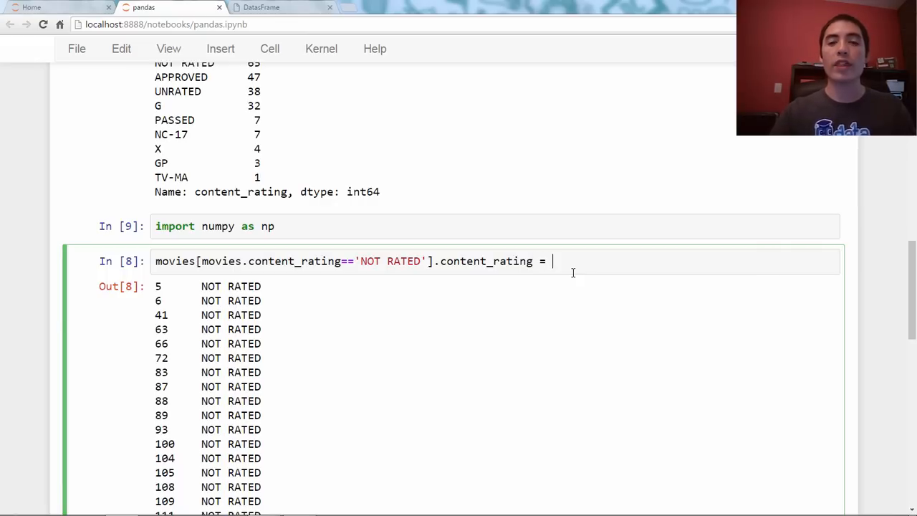
text(np.)
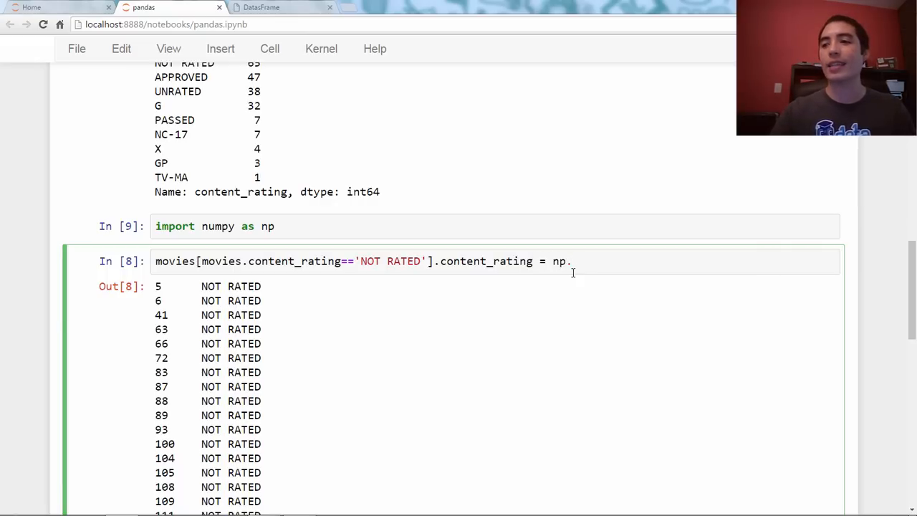
text(nan)
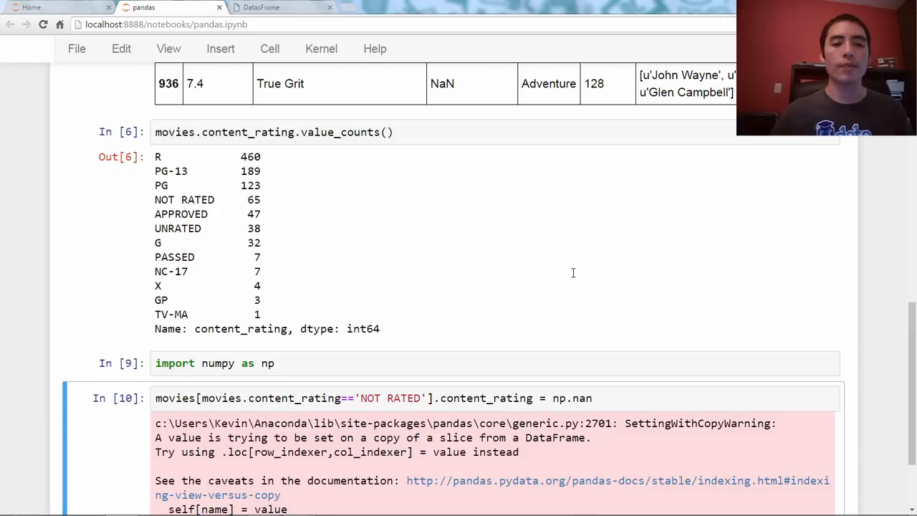
Scroll past the warning output and add an empty cell below it
scroll(down, 3)
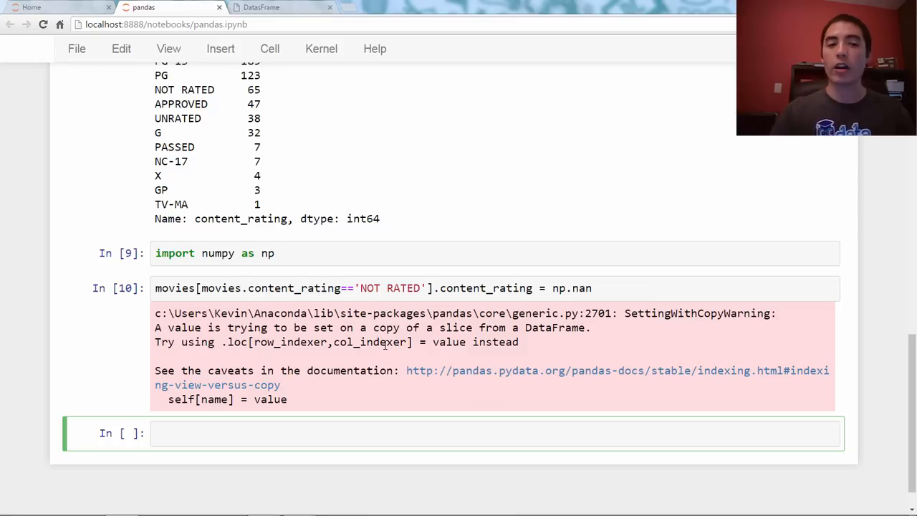
Run movies.content_rating.isnull().sum() again, which still returns 3
text(m)
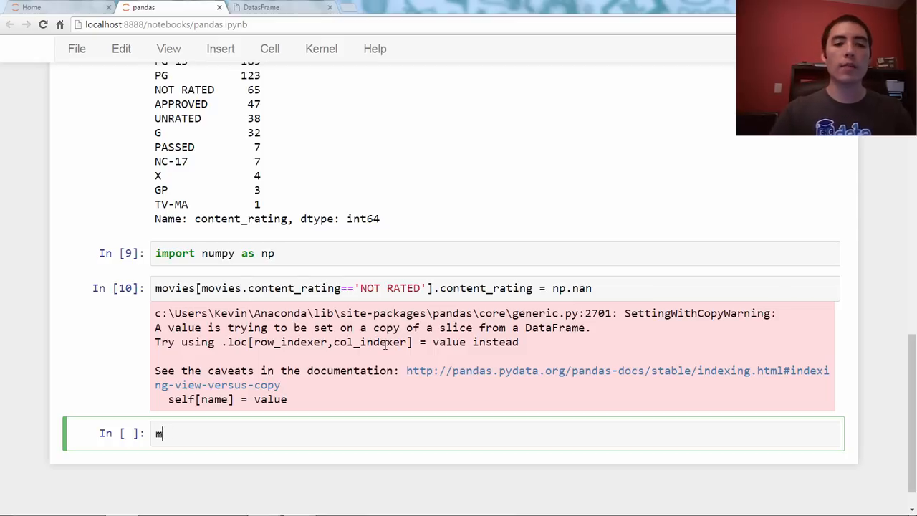
text(ovies.content)
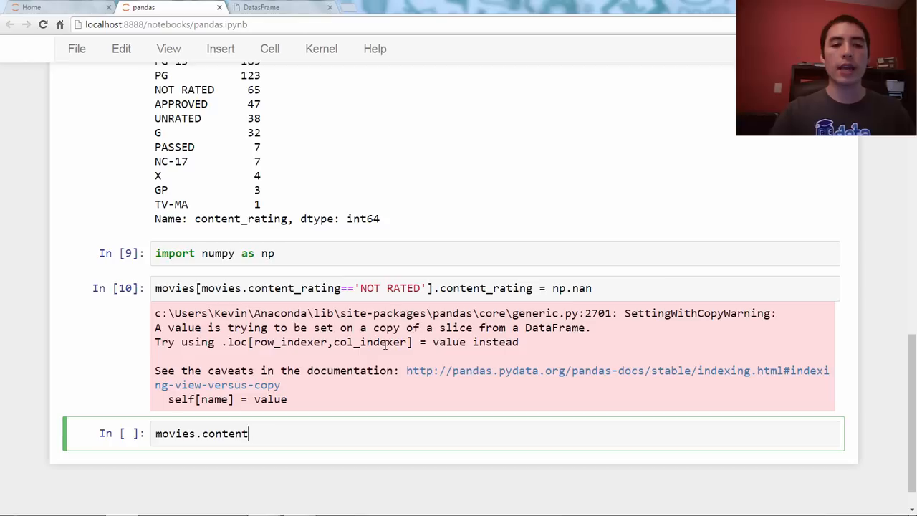
text(_rating.is)
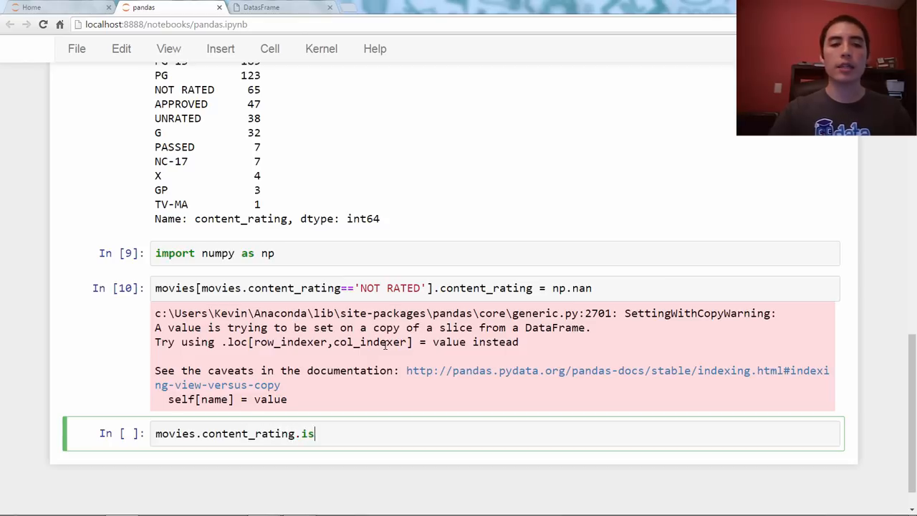
text(null().sum())
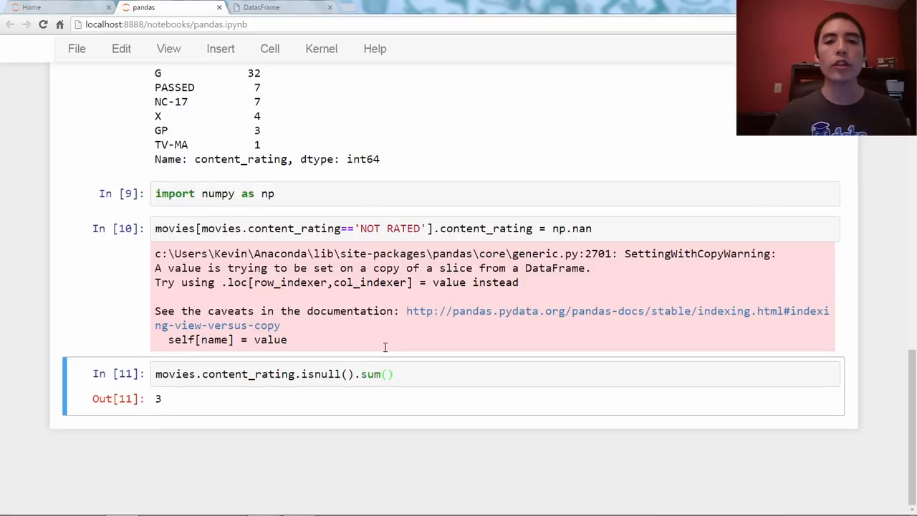
scroll(down, 3)
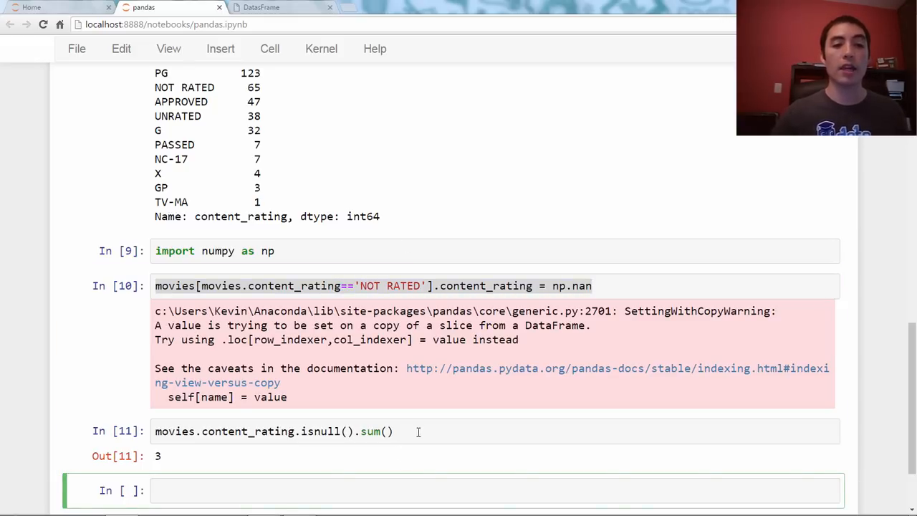
Assign np.nan via movies.loc[movies.content_rating=='NOT RATED', 'content_rating'] with no warning
scroll(down, 3)
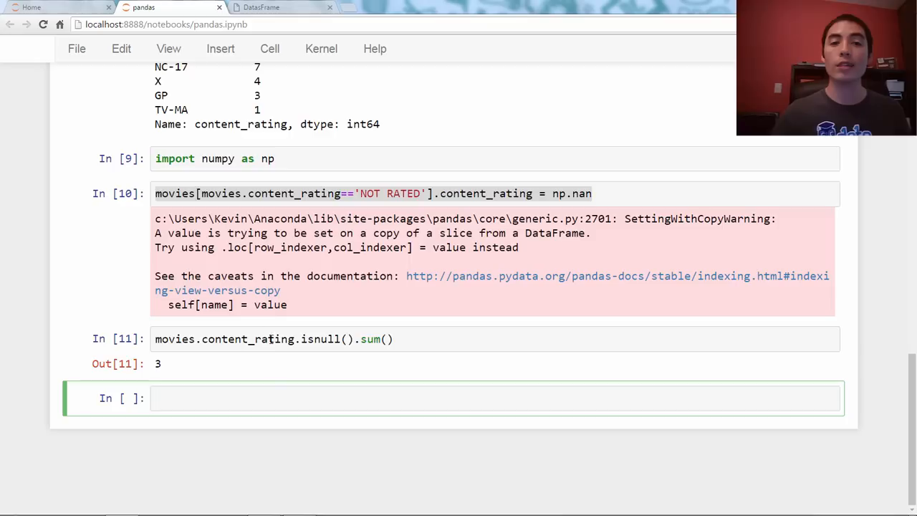
text(movies[movies.content_rating=='NOT RATED'].content_rating = np.nan)
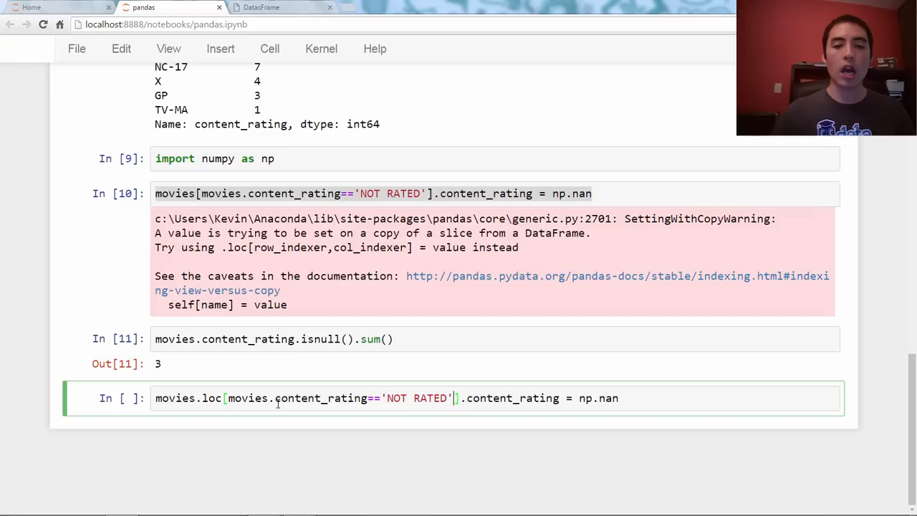
text(, 'content')
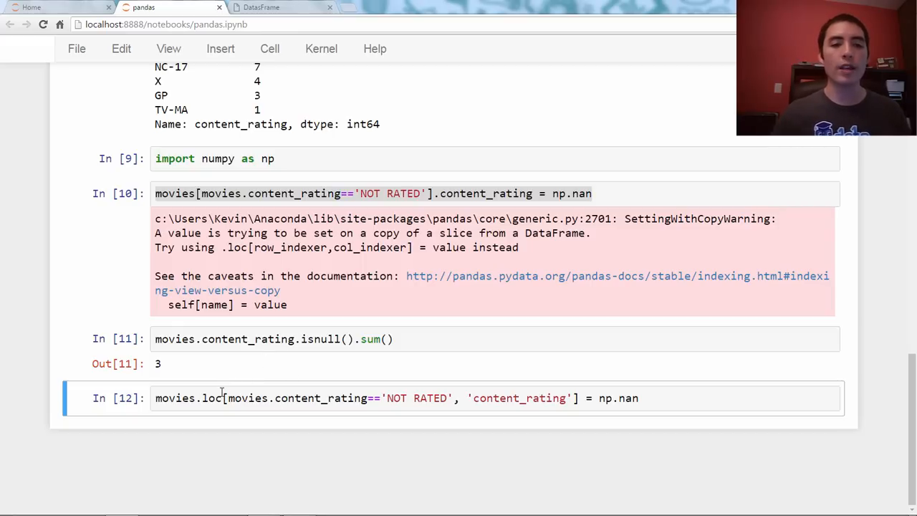
mouse_move(235, 404)
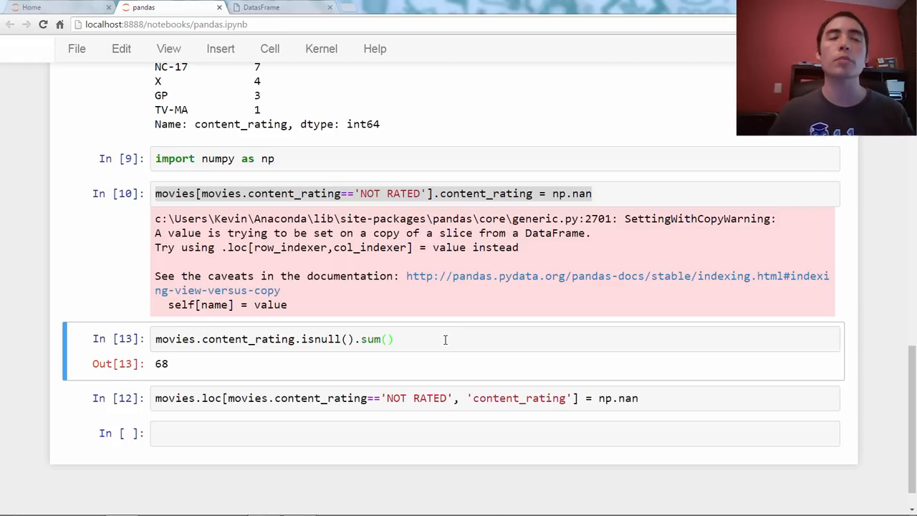
Rerun the missing count to get 68, then highlight both halves of the chained assignment code
click(260, 7)
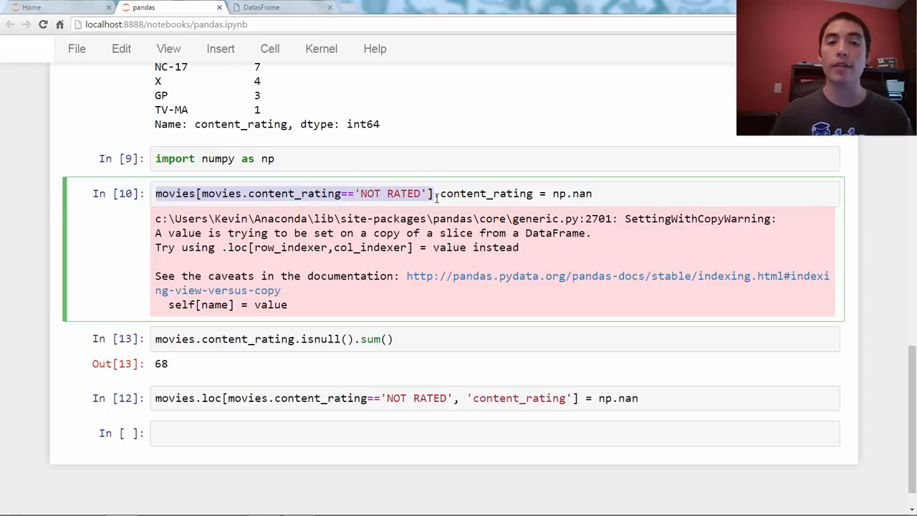
click(433, 193)
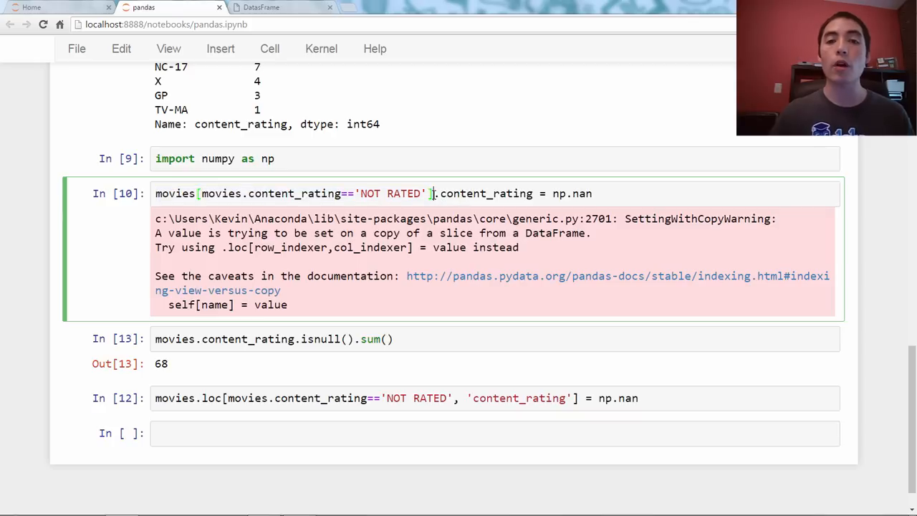
drag(433, 193, 593, 194)
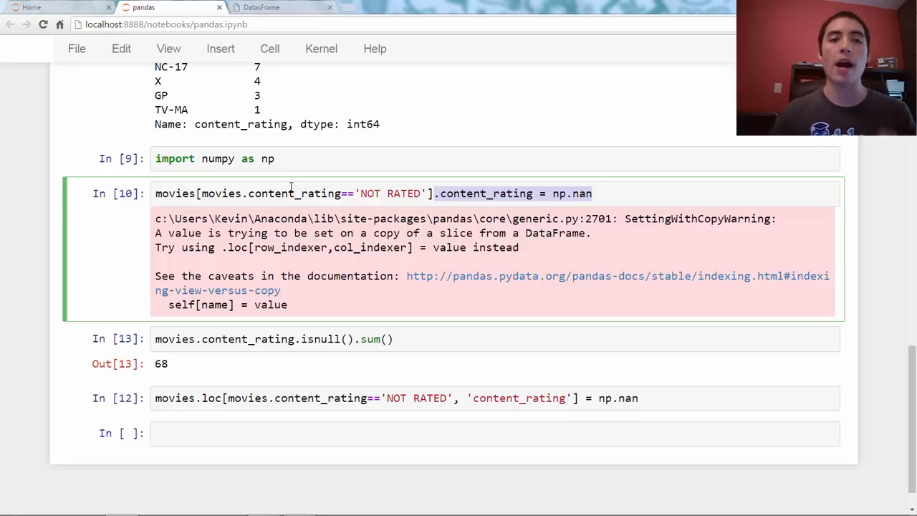
mouse_move(444, 201)
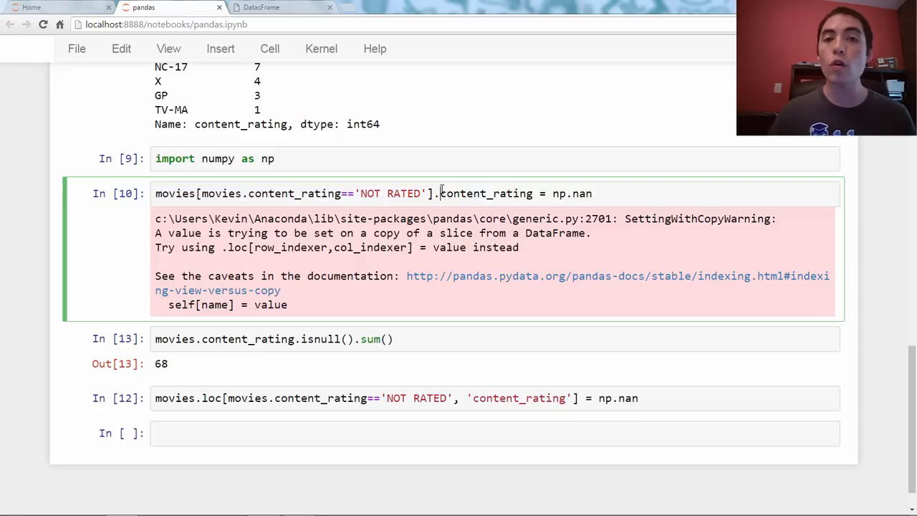
drag(439, 193, 594, 193)
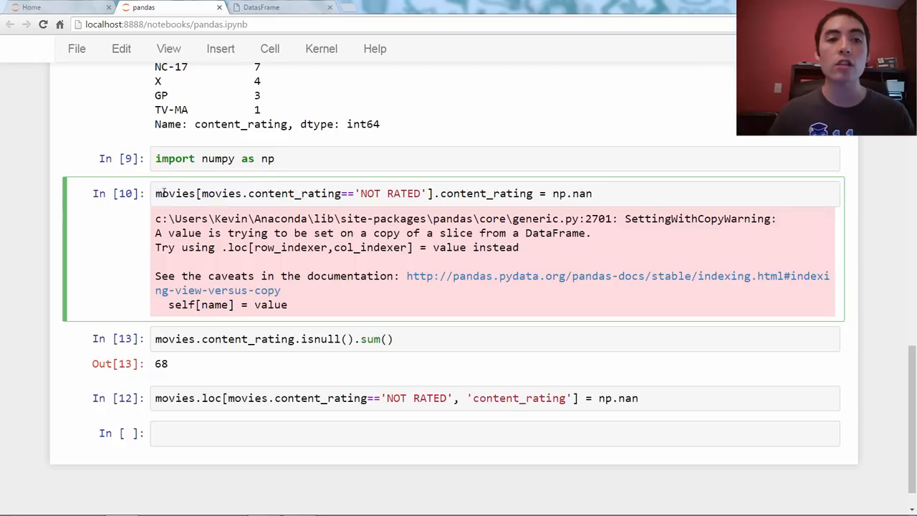
drag(155, 193, 431, 193)
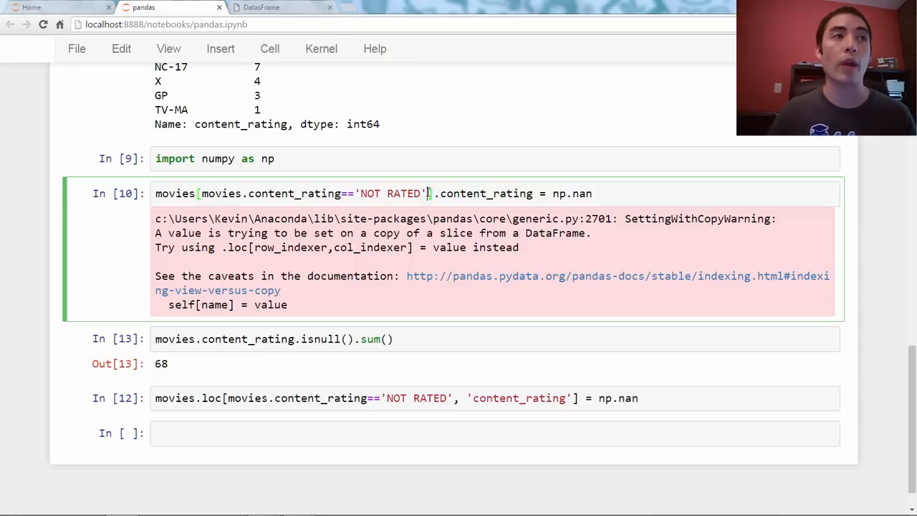
mouse_move(272, 371)
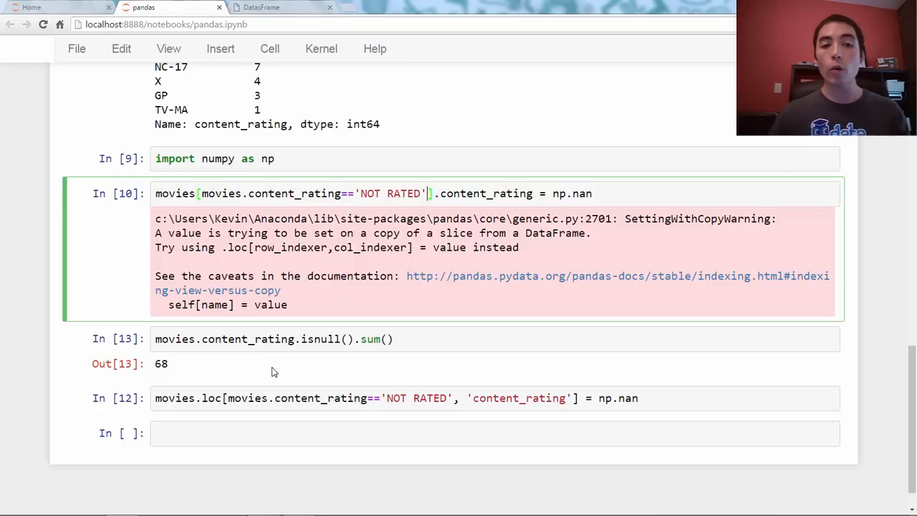
mouse_move(263, 392)
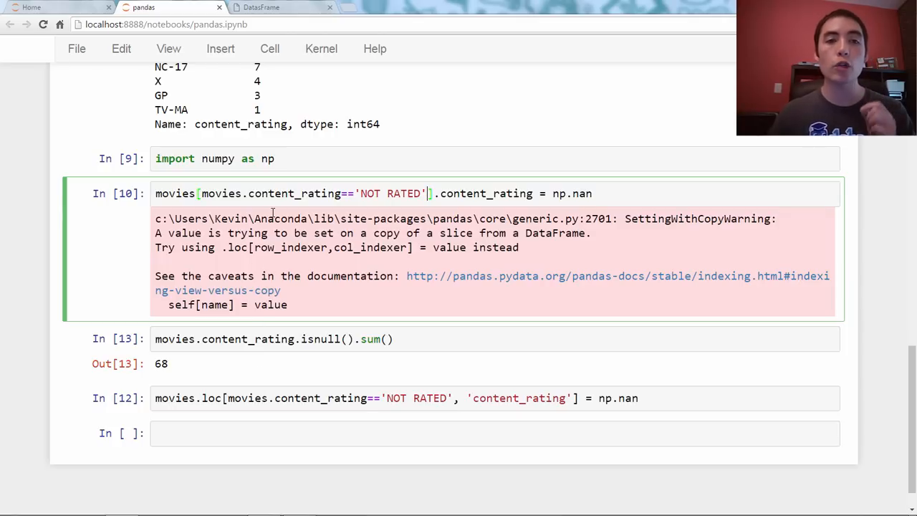
mouse_move(266, 386)
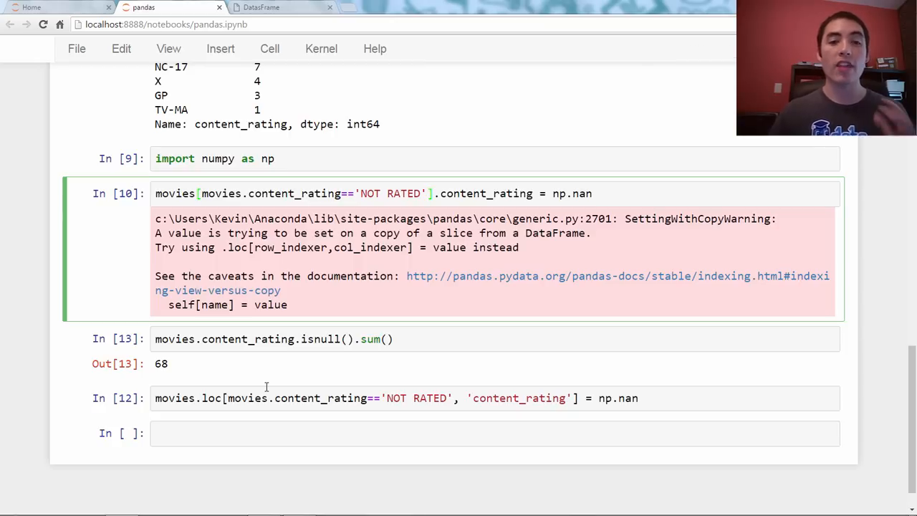
mouse_move(266, 390)
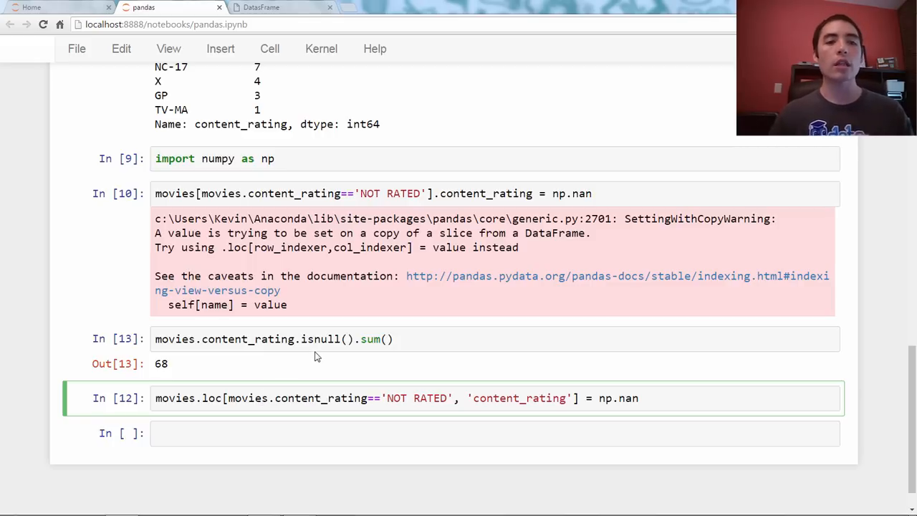
Create top_movies = movies.loc[movies.star_rating >= 9, :] in a new cell
click(301, 433)
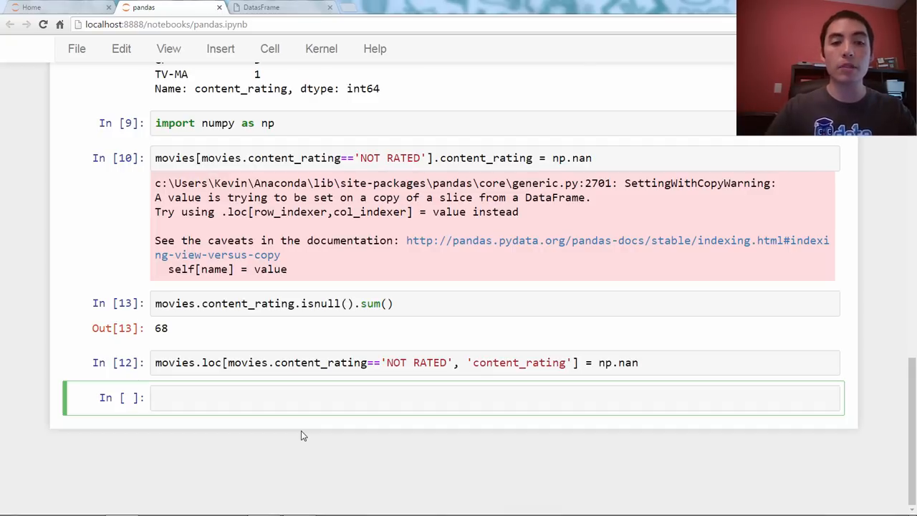
text(top_movie)
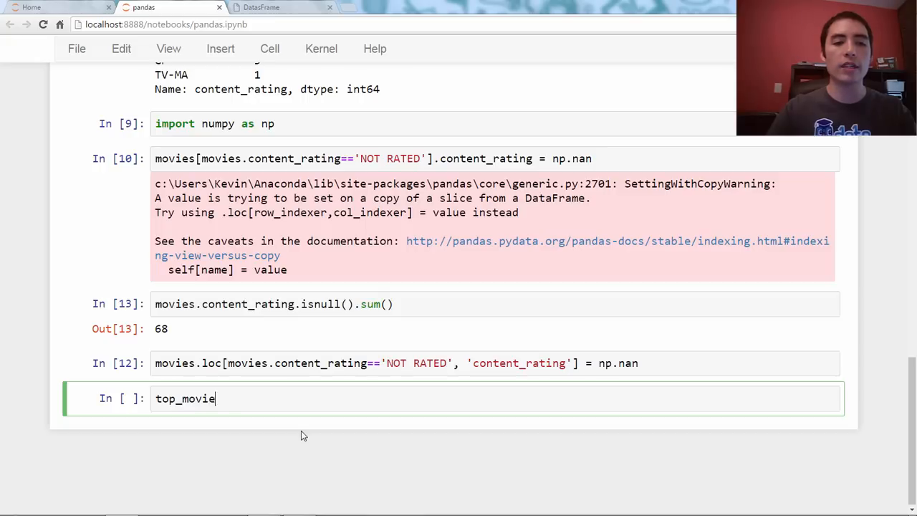
text(s =)
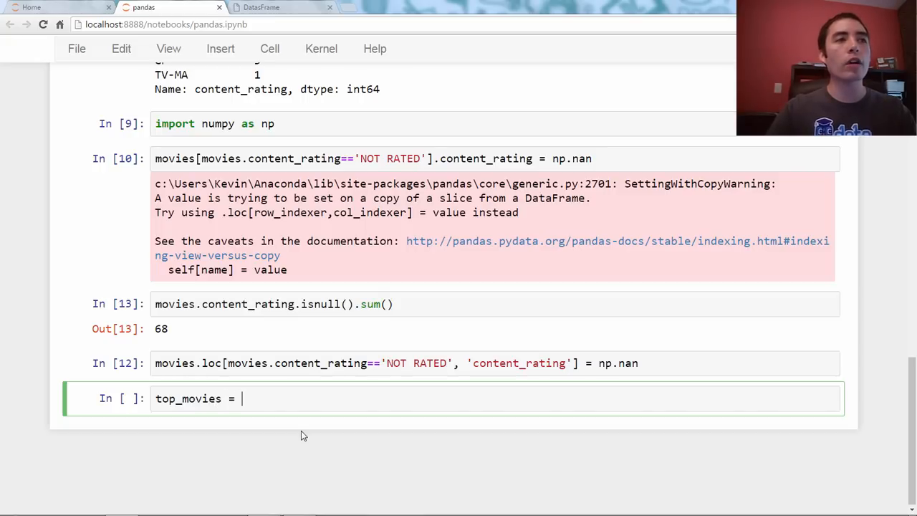
text(movies)
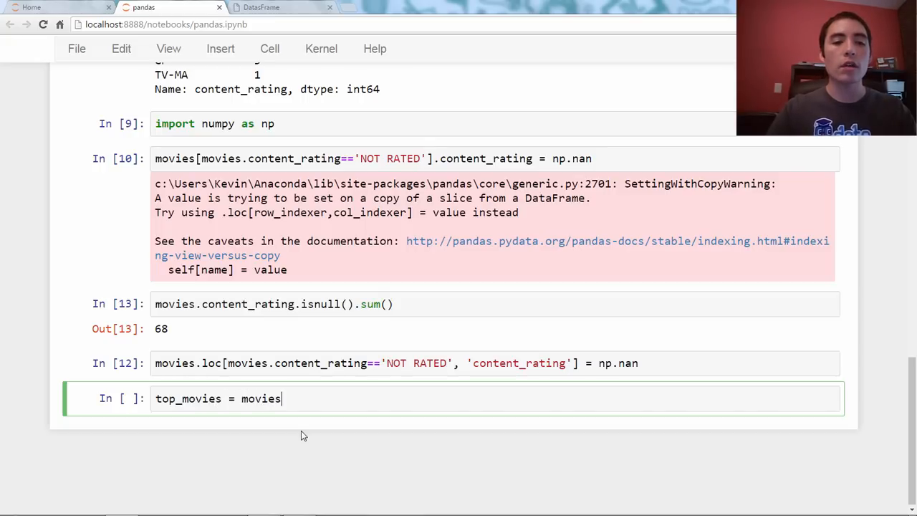
text(.loc[)
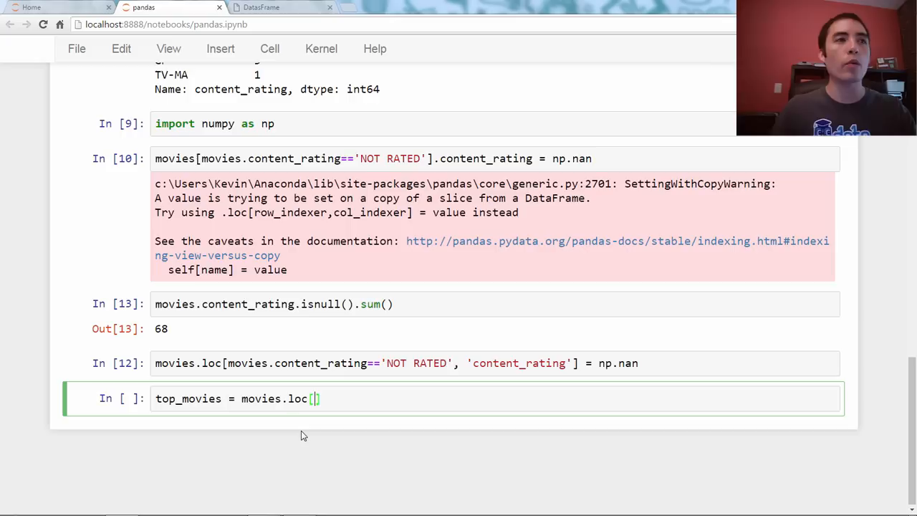
text(movies.s)
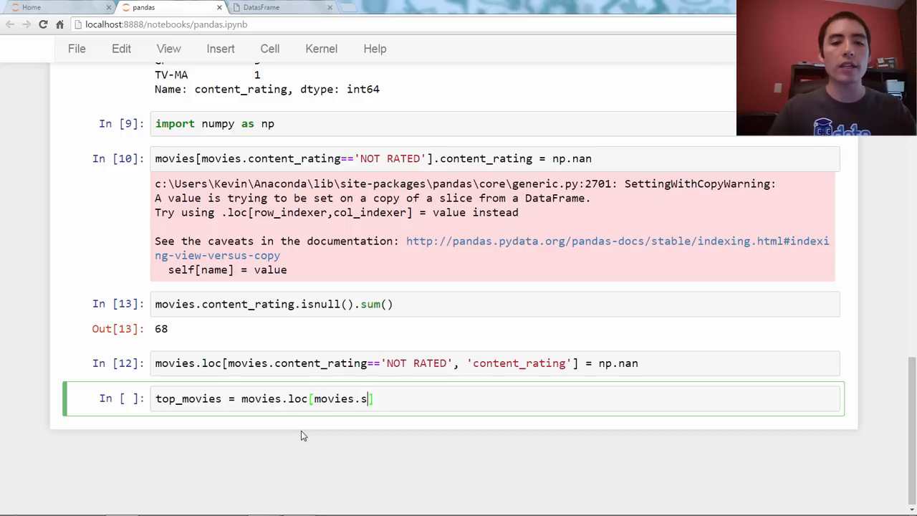
text(tar_rating)
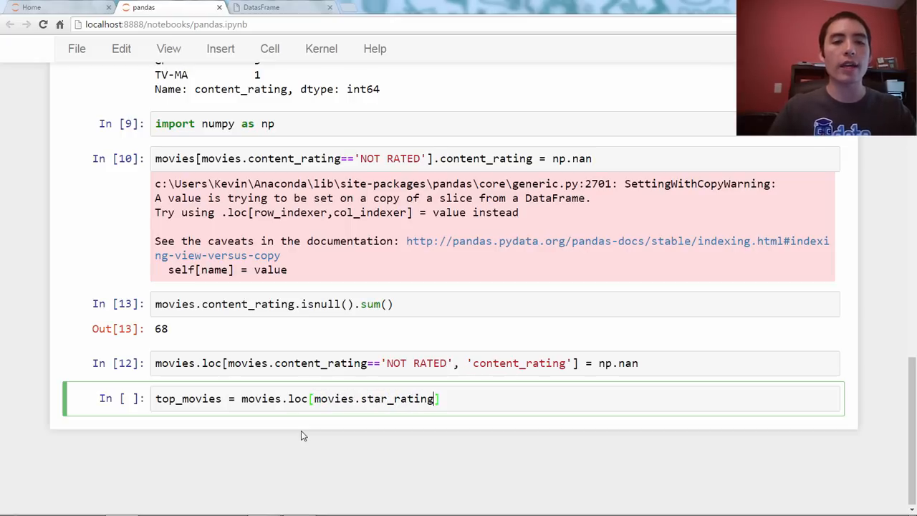
text(>/)
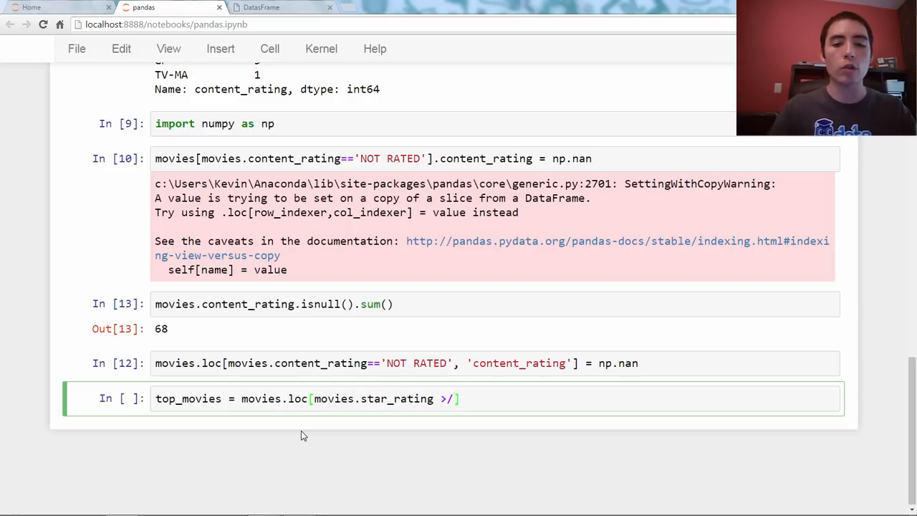
text(=9)
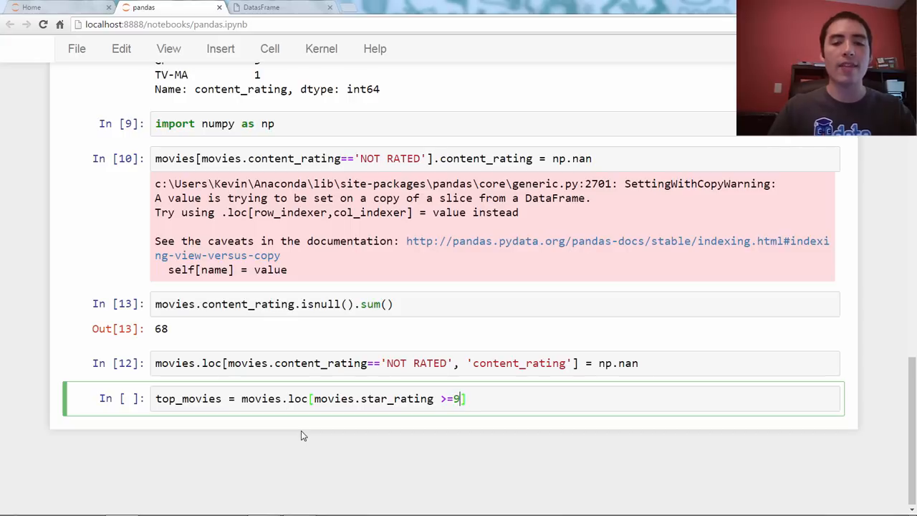
text(, :)
text(top_movies)
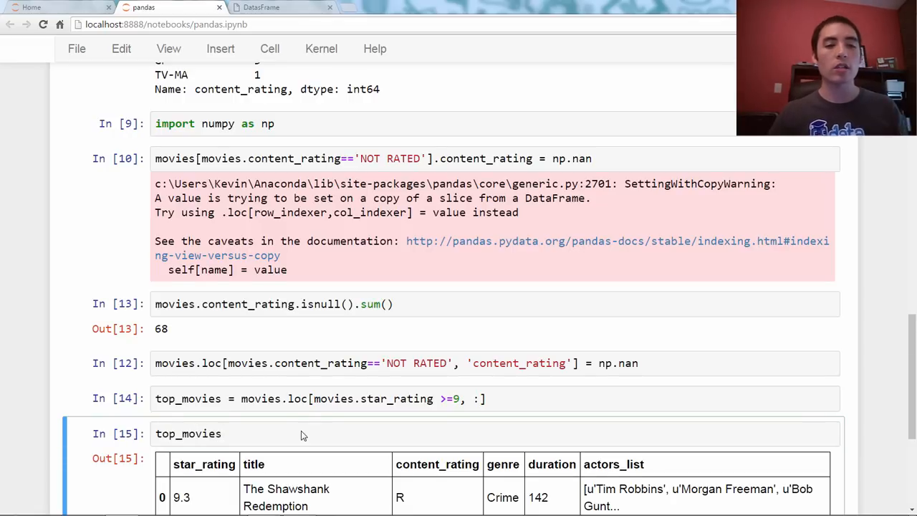
Display top_movies and select The Godfather: Part II's 200 duration value
scroll(down, 3)
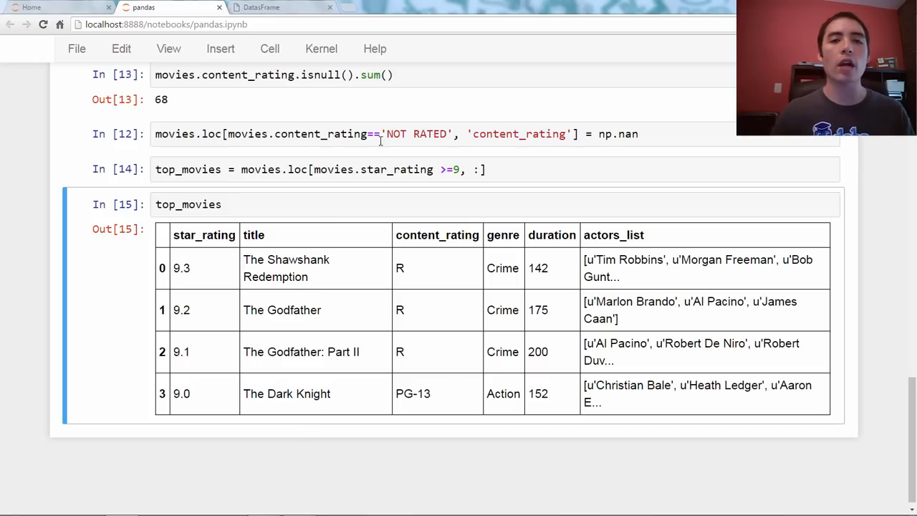
click(315, 169)
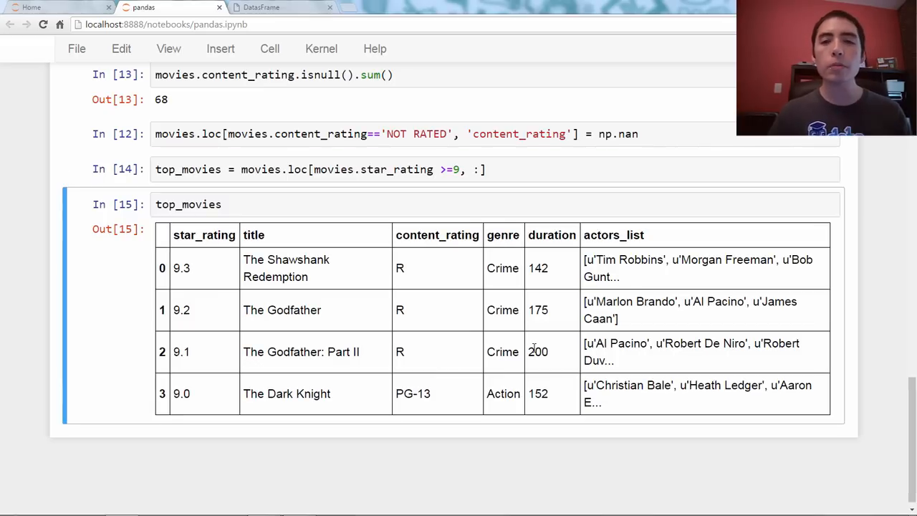
double_click(537, 268)
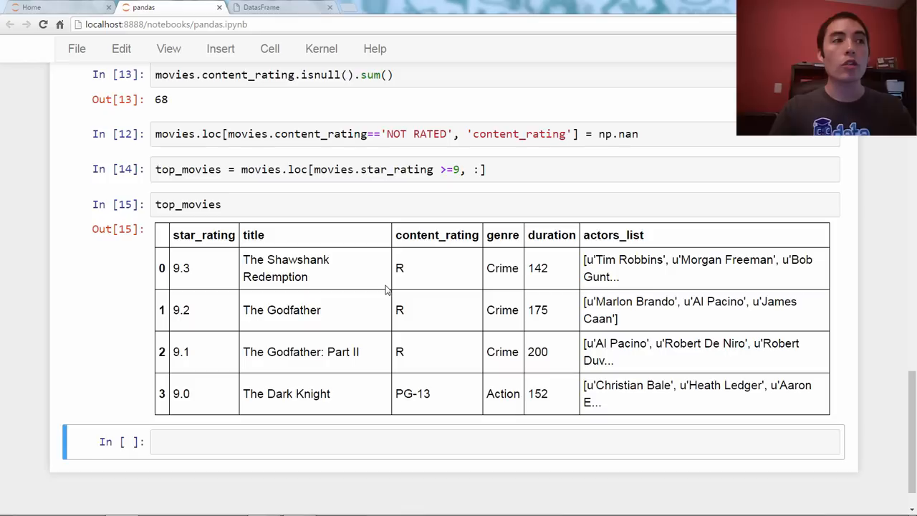
Run top_movies.loc[0, 'duration'] = 150, which raises a SettingWithCopyWarning
text(top_movies.loc)
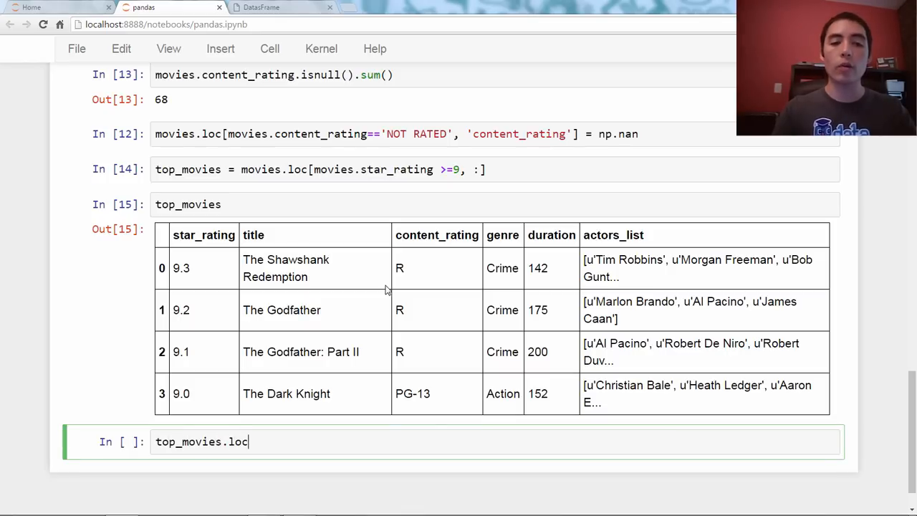
text([)
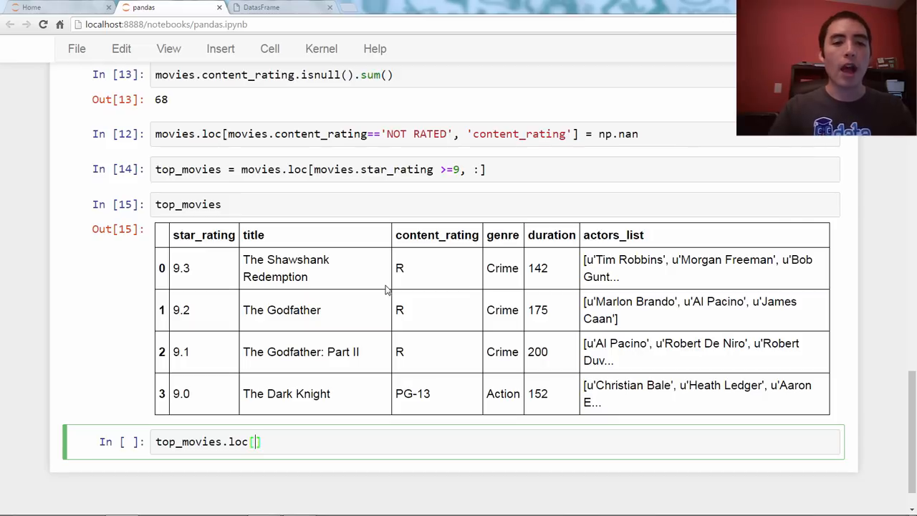
text(0, 'duration)
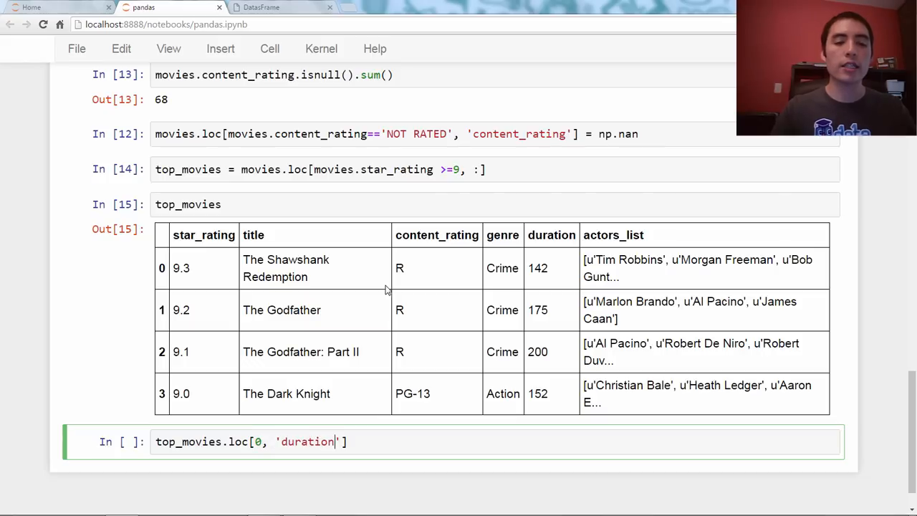
text(=)
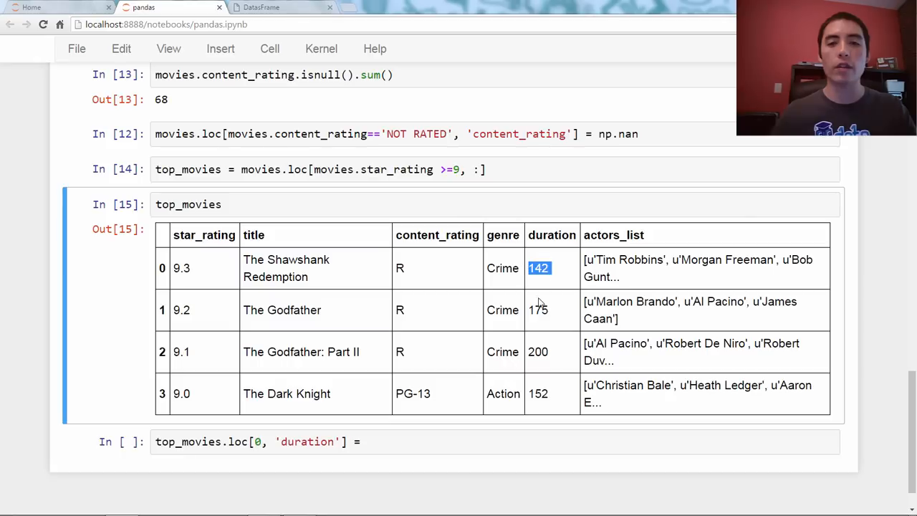
text(1)
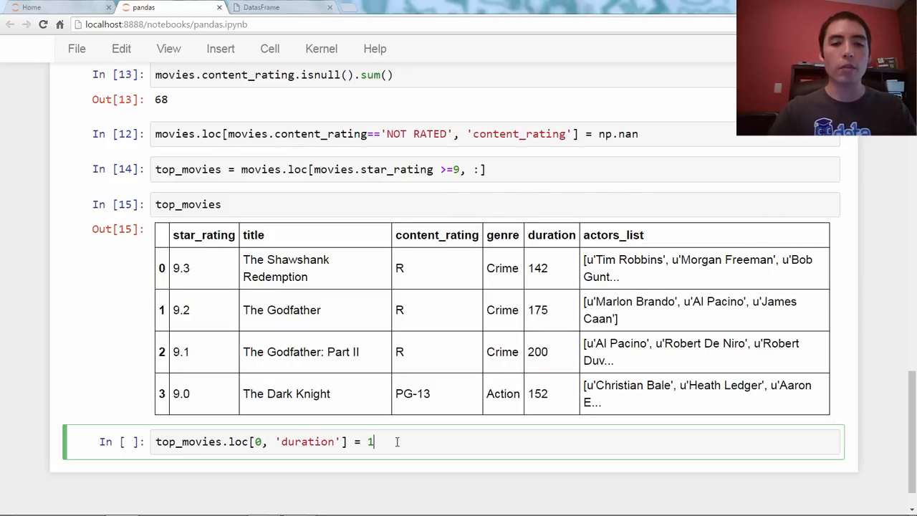
text(50)
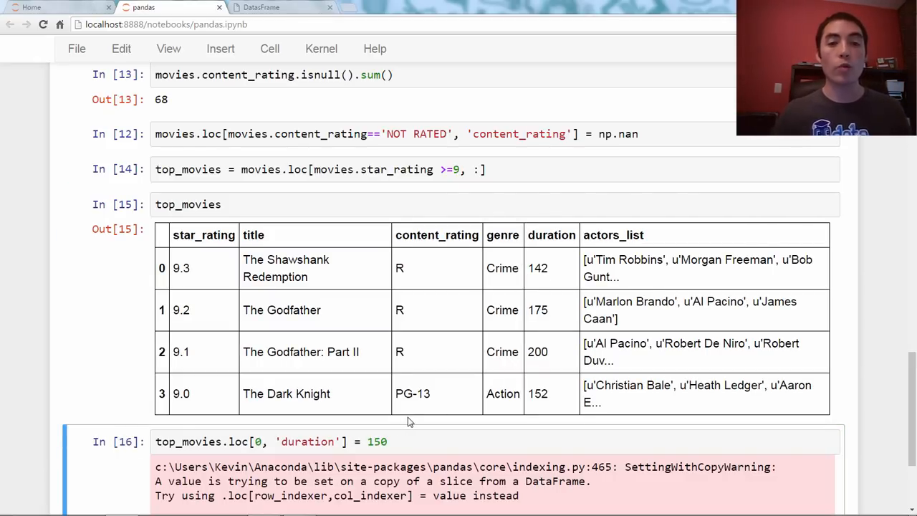
scroll(down, 3)
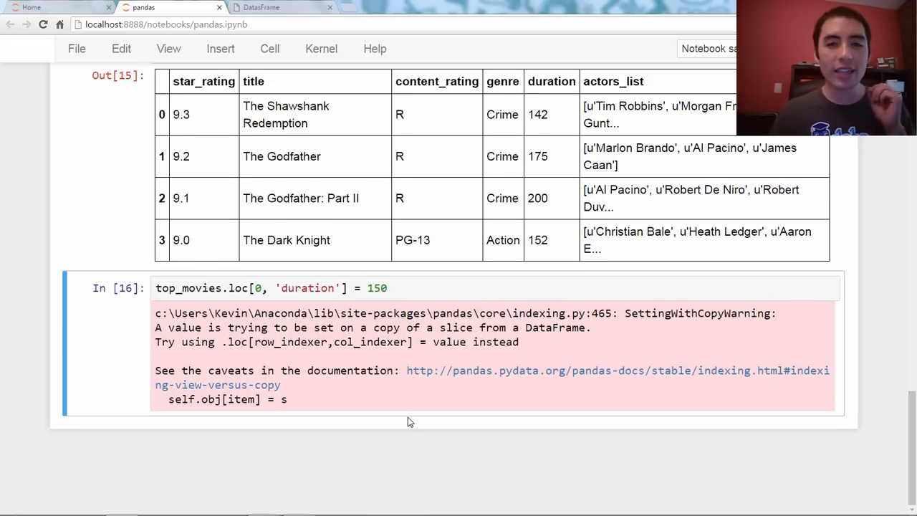
mouse_move(423, 427)
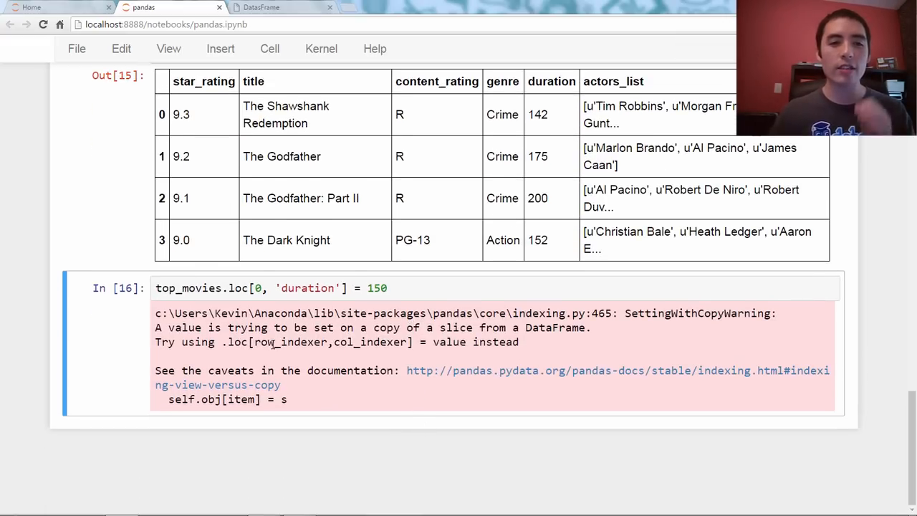
double_click(163, 341)
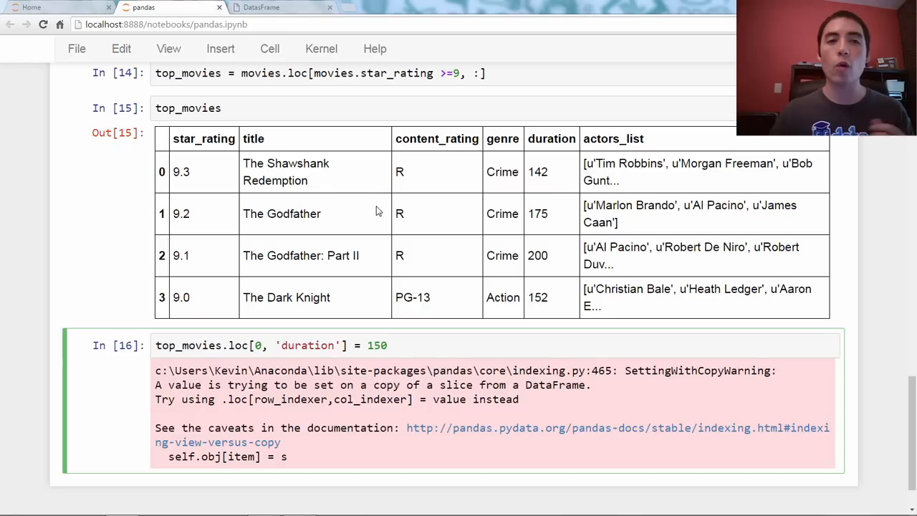
mouse_move(384, 309)
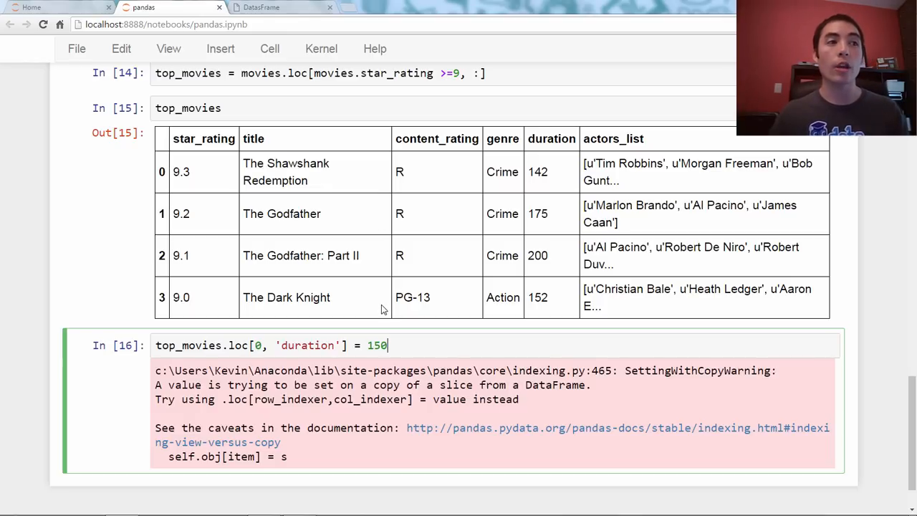
Display top_movies to confirm Shawshank's duration now reads 150 despite the warning
scroll(down, 3)
text(top_movies)
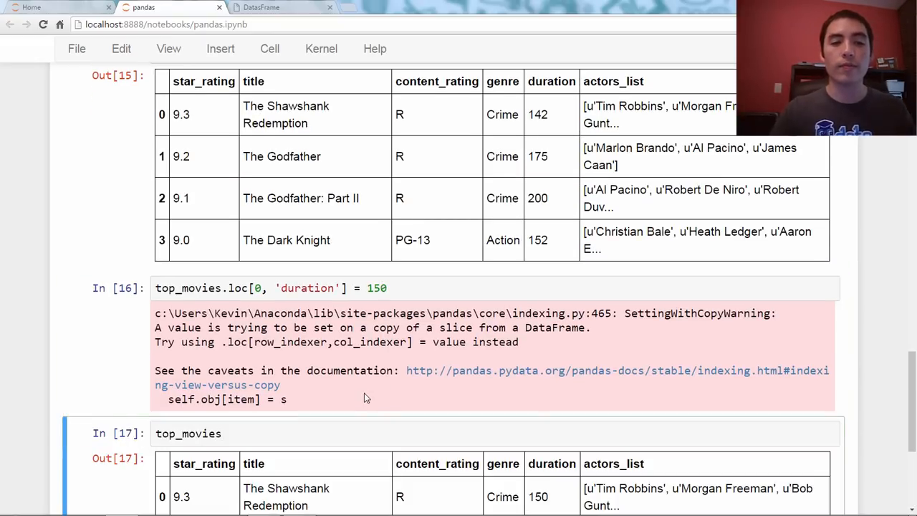
scroll(down, 3)
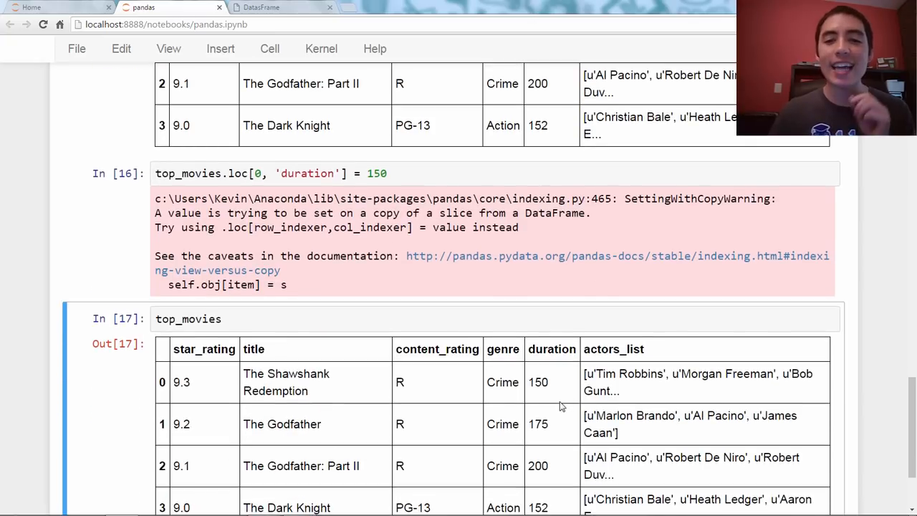
mouse_move(543, 397)
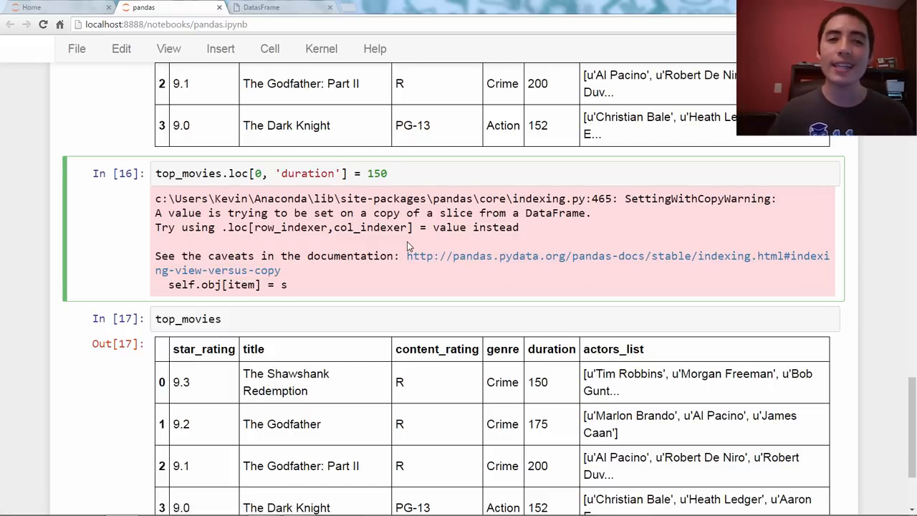
click(387, 173)
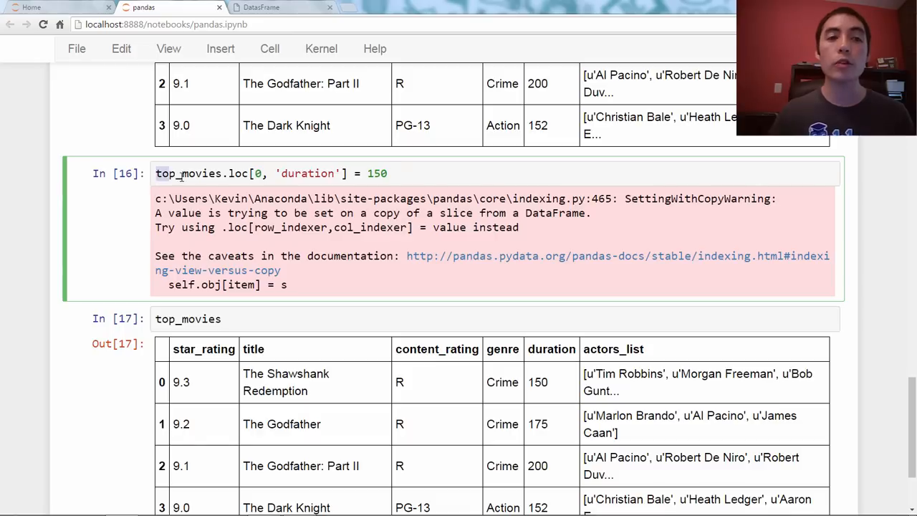
double_click(189, 173)
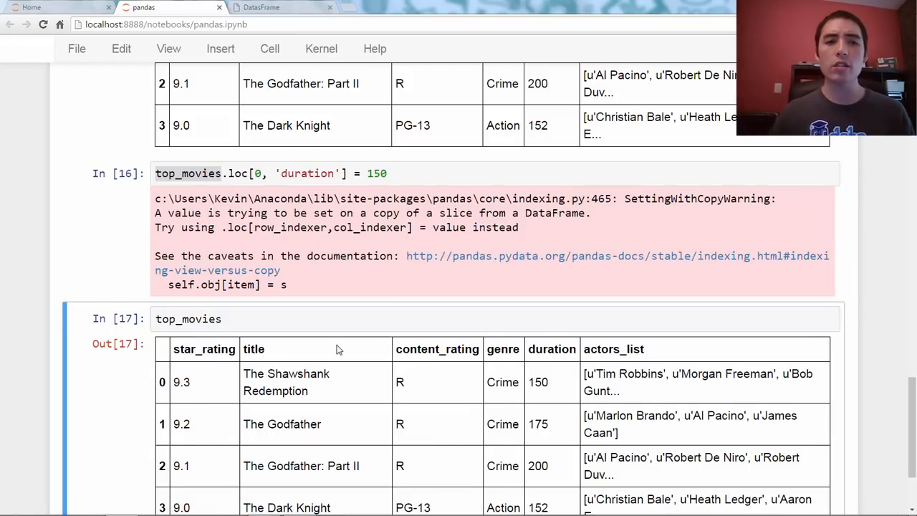
scroll(down, 3)
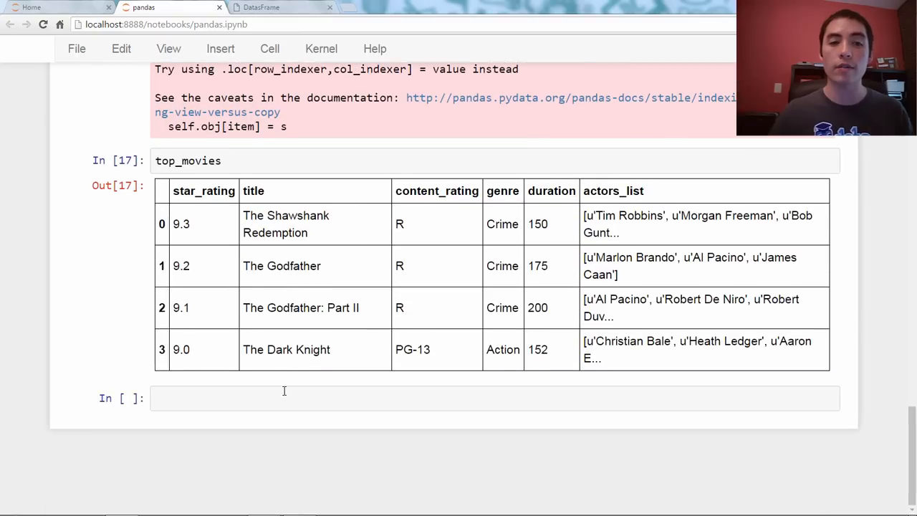
Recreate top_movies as movies.loc[movies.star_rating >=9, :].copy() and set duration 150 warning-free
text(top_movies = movies.loc[movies.star_rating >=9, :])
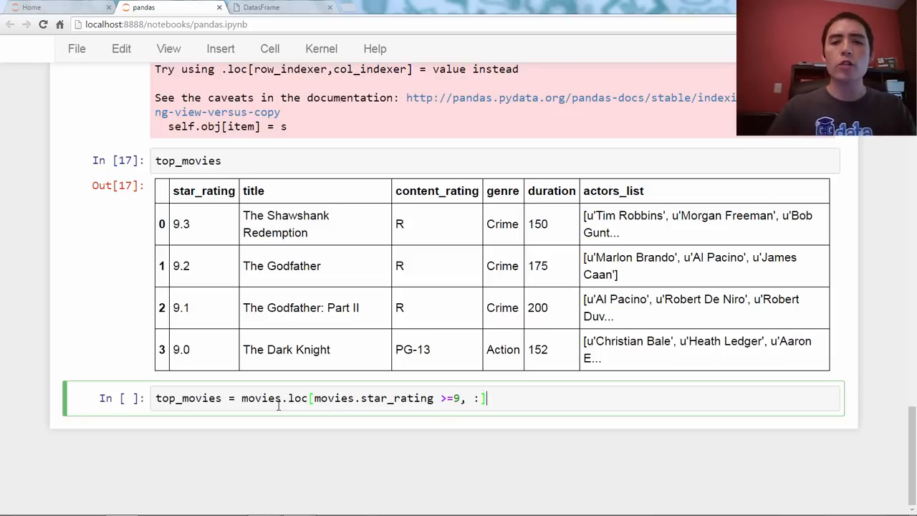
text(.copy())
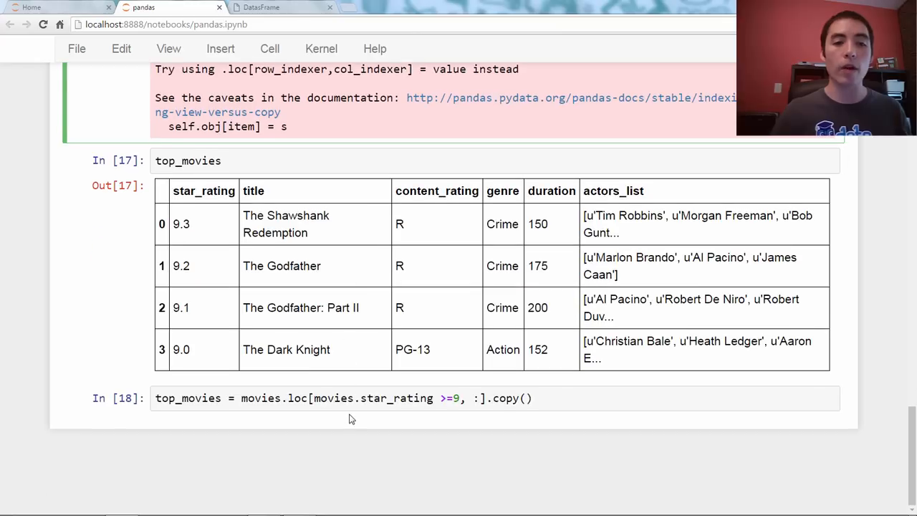
click(351, 399)
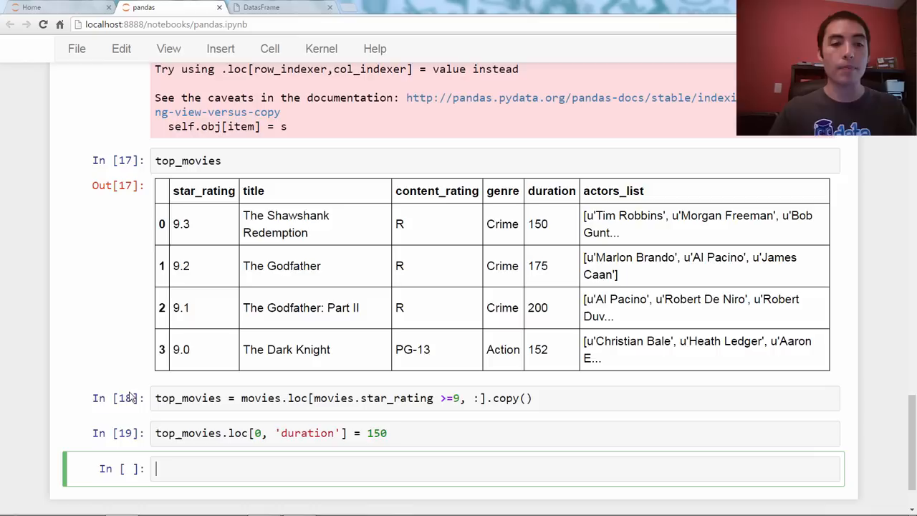
text(top_movies)
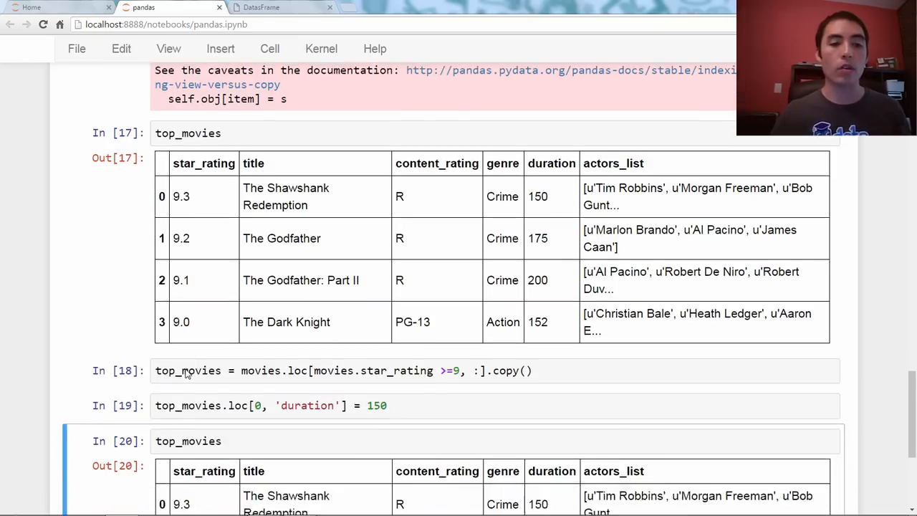
Run movies.head() to show the original duration is still 142 versus 150 in top_movies
scroll(down, 3)
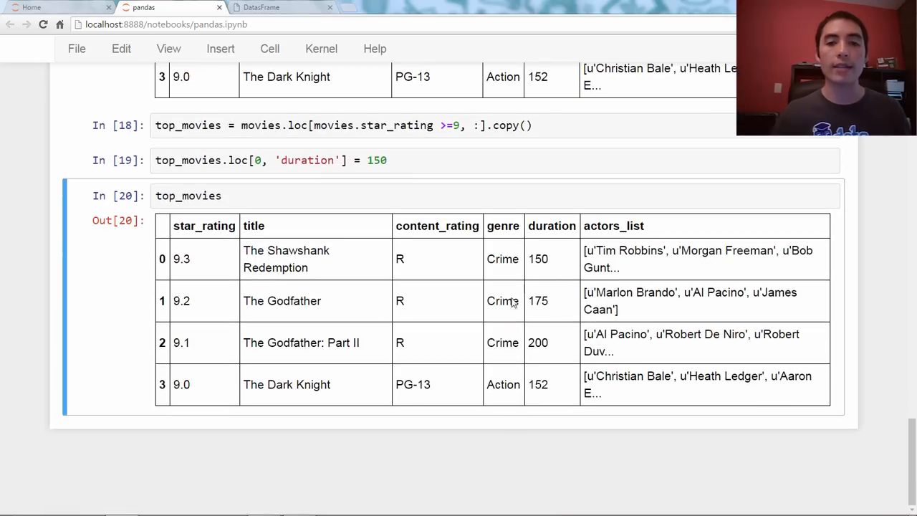
mouse_move(490, 337)
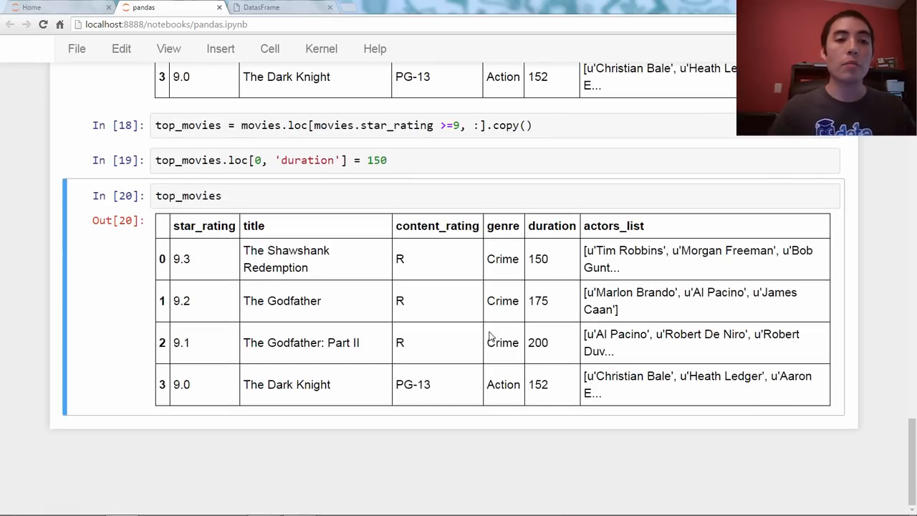
text(movies.head()
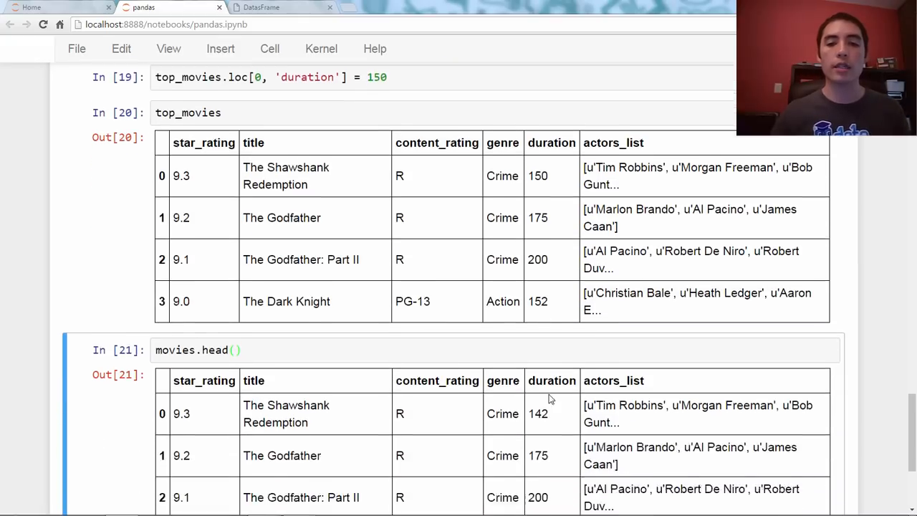
scroll(down, 3)
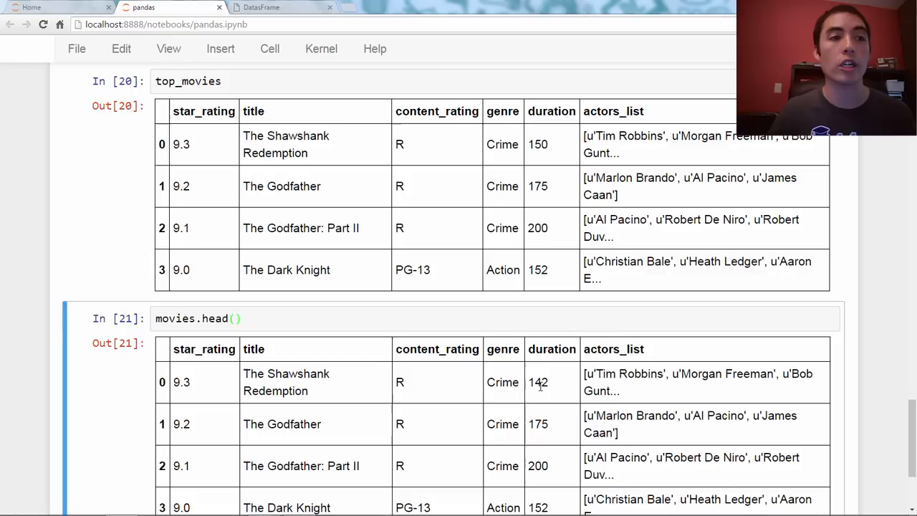